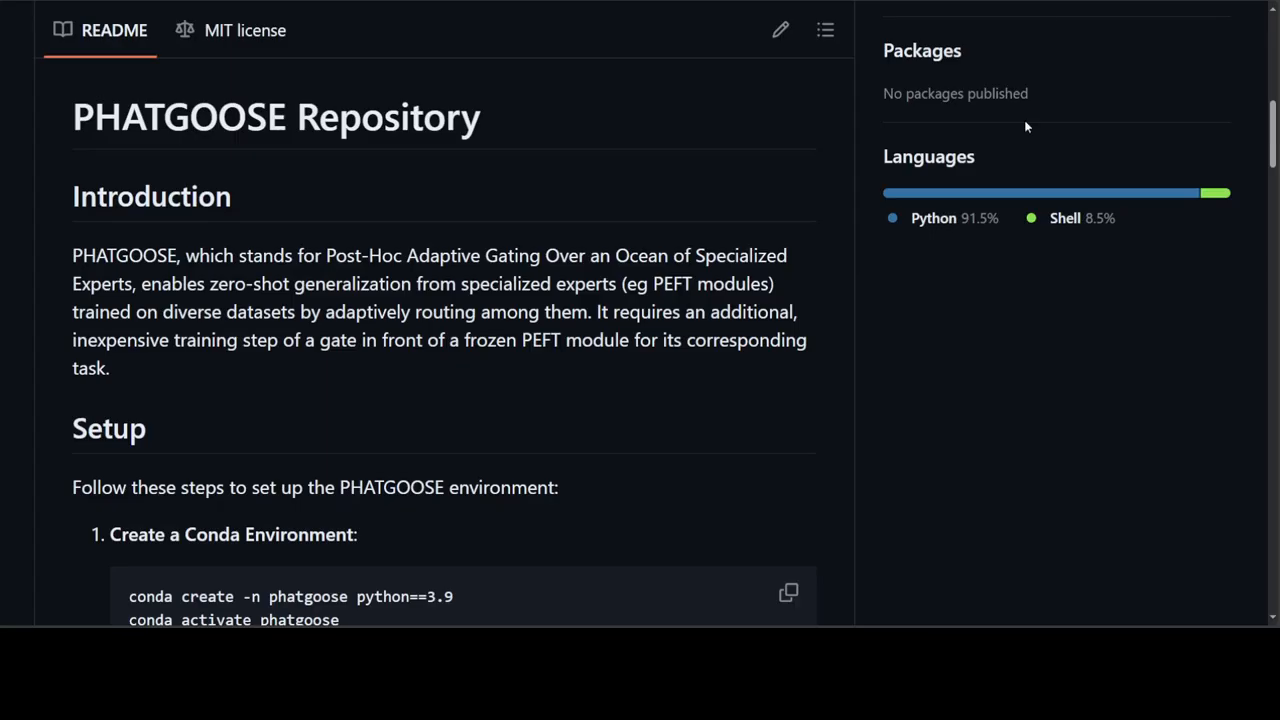
{"action": "mouse_move", "coordinate": [627, 373]}
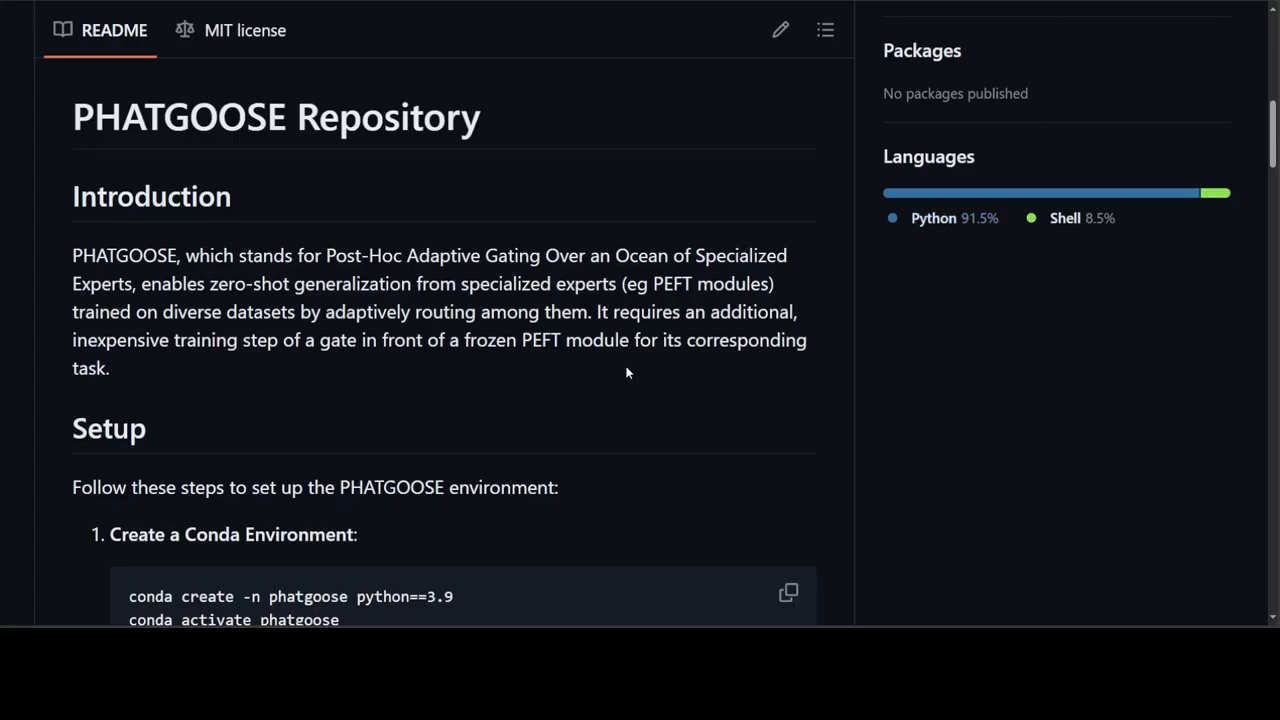
{"action": "mouse_move", "coordinate": [611, 364]}
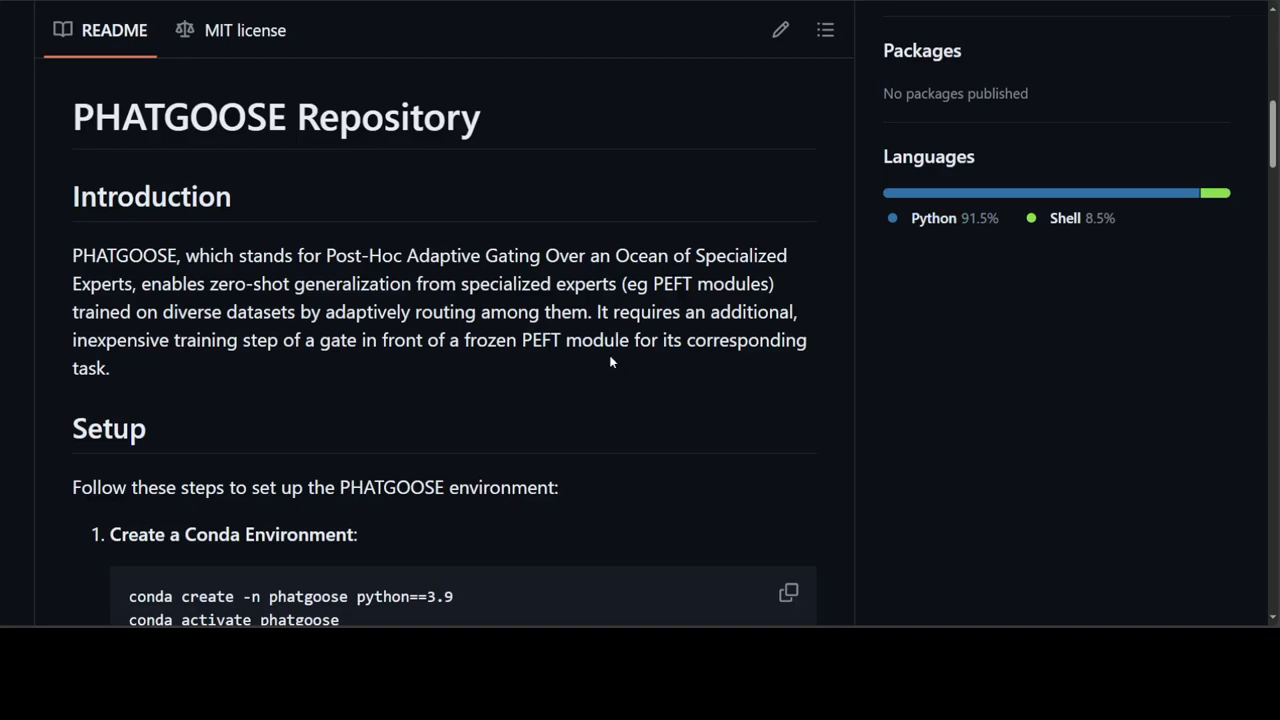
- Scroll the PHATGOOSE README down to the conda environment and pip install commands
{"action": "scroll", "scroll_direction": "down", "scroll_amount": 3}
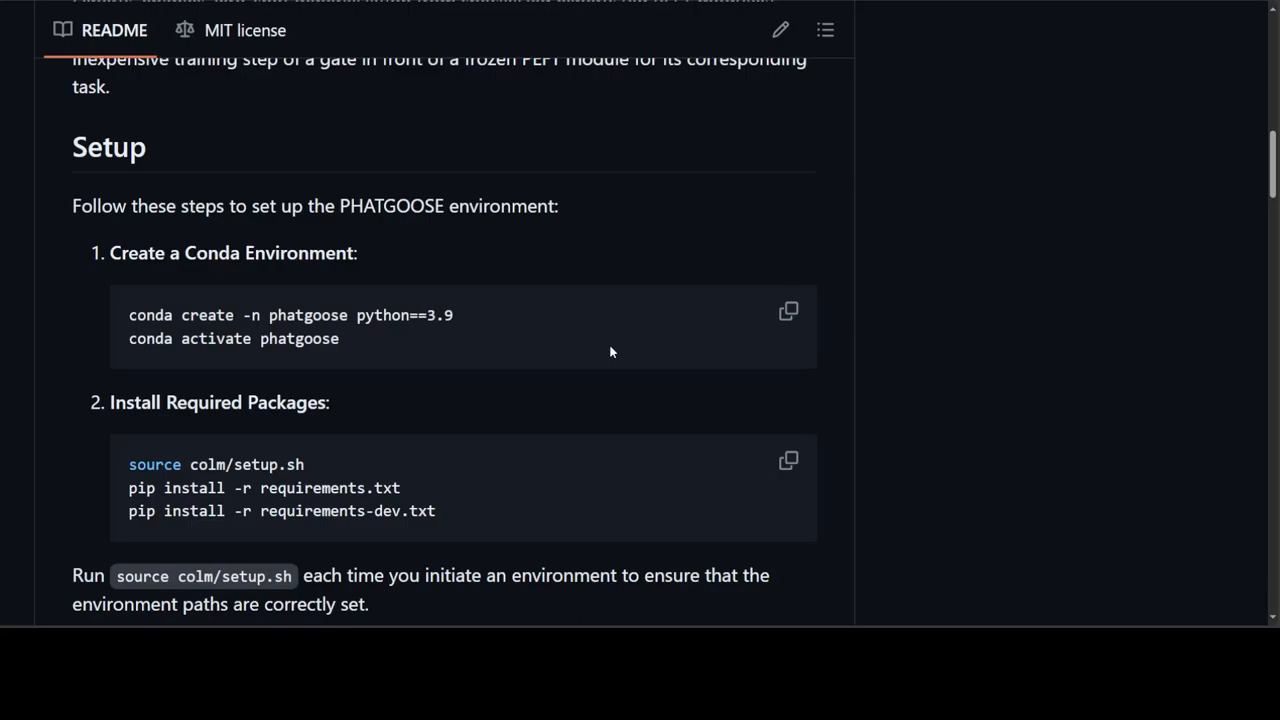
{"action": "mouse_move", "coordinate": [830, 147]}
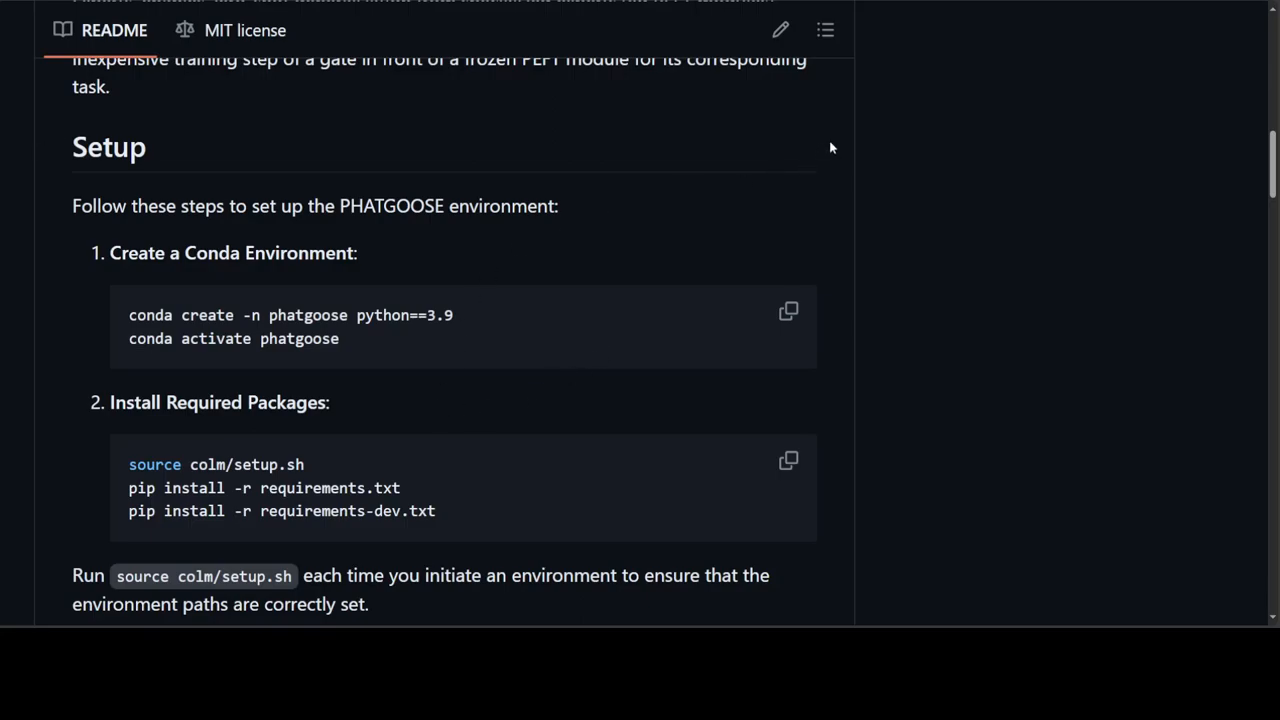
{"action": "mouse_move", "coordinate": [355, 357]}
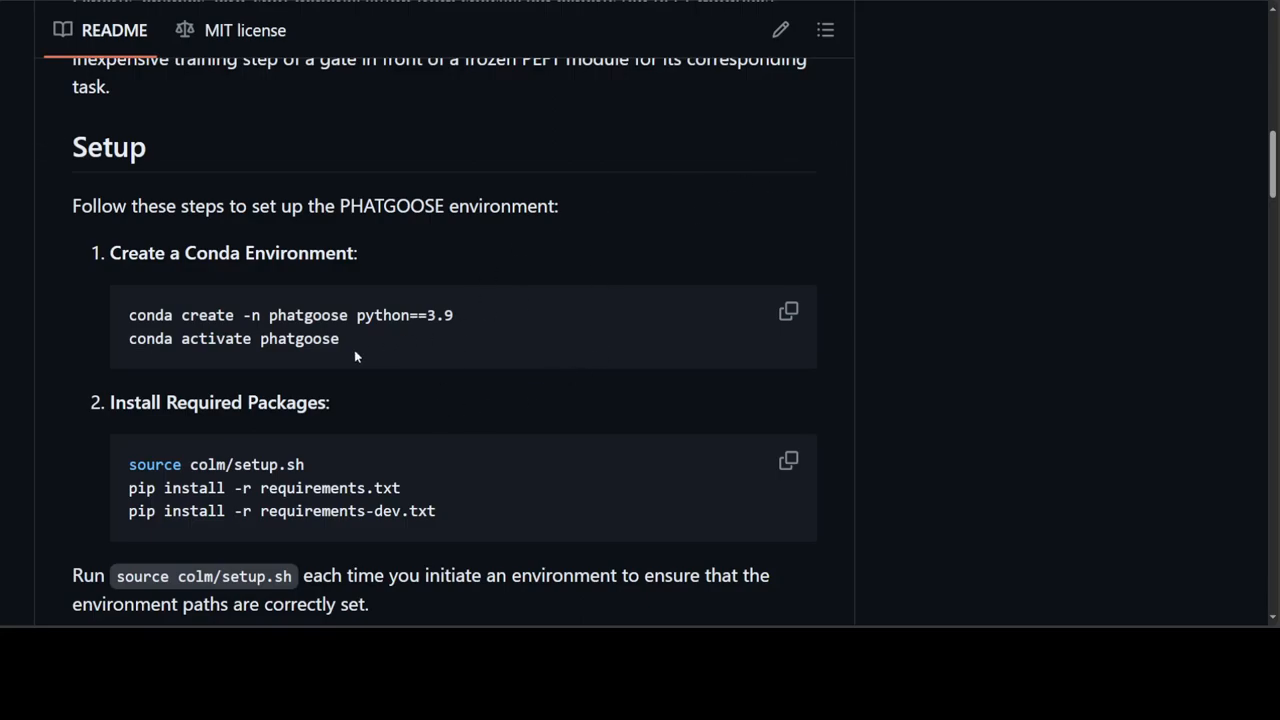
{"action": "scroll", "scroll_direction": "down", "scroll_amount": 3}
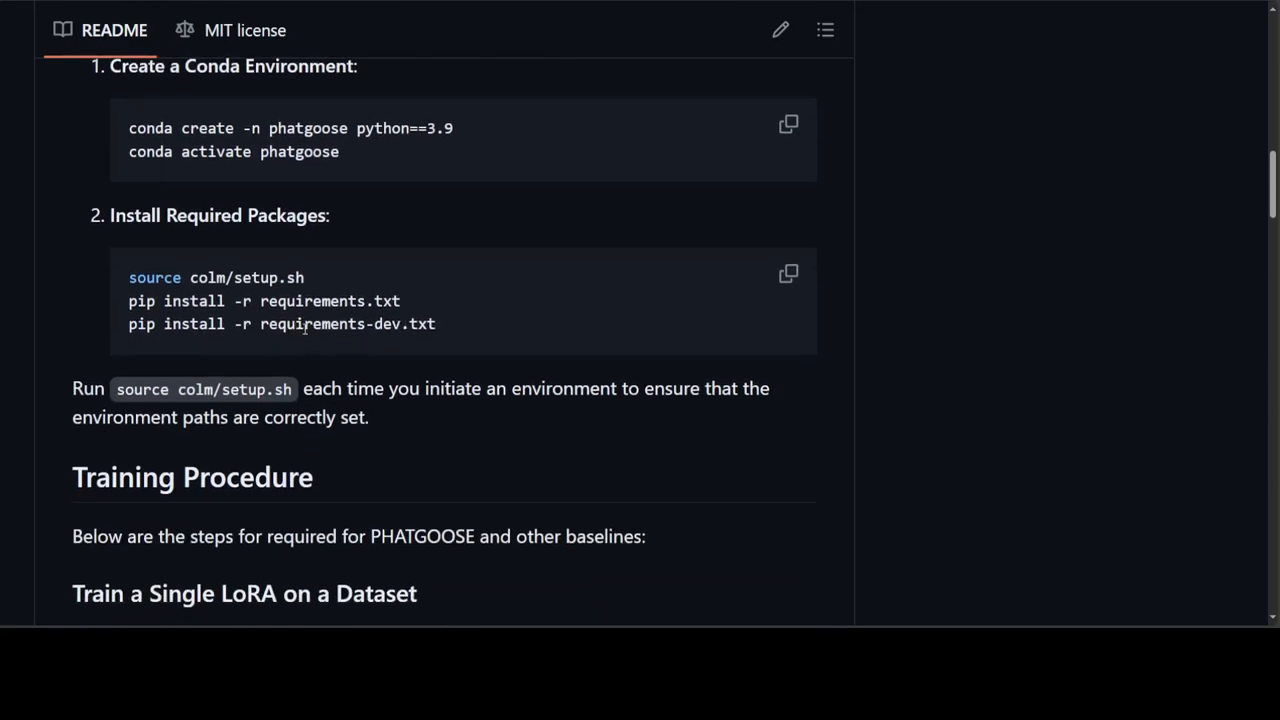
- Select the 'bash train_single_task_loralinear.sh' command under Training Procedure in the README
{"action": "scroll", "scroll_direction": "down", "scroll_amount": 3}
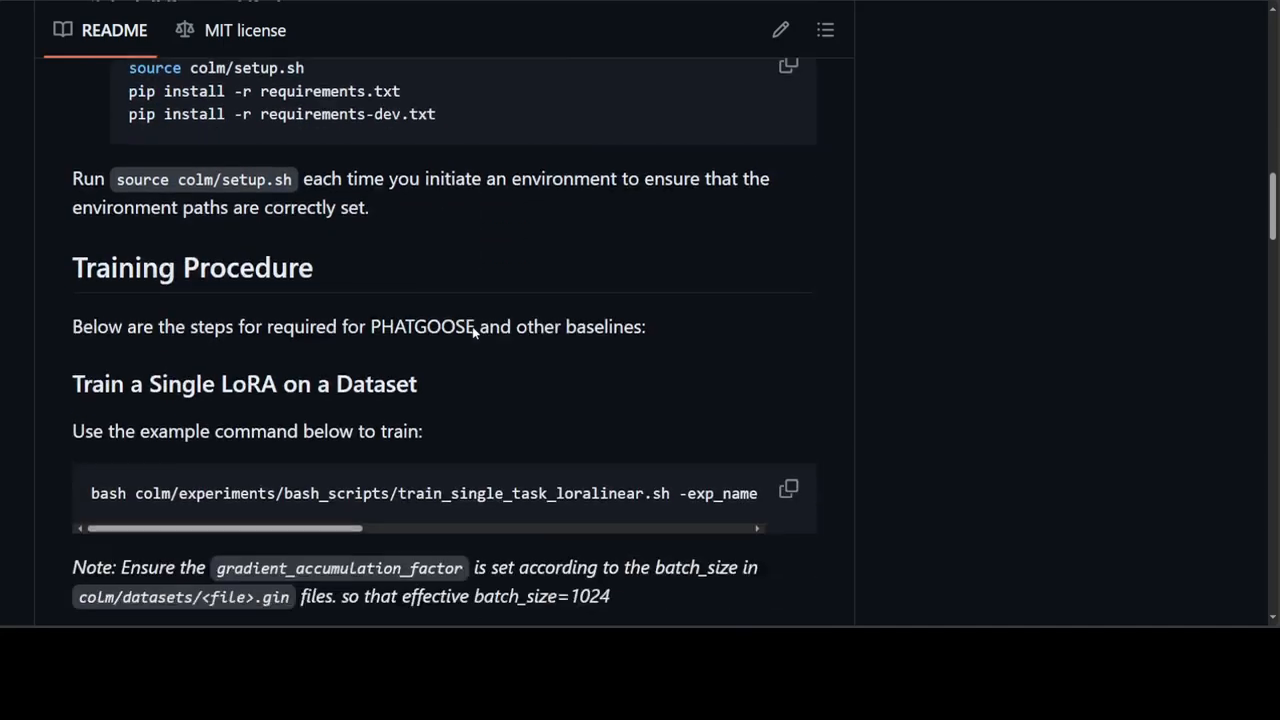
{"action": "scroll", "scroll_direction": "down", "scroll_amount": 3}
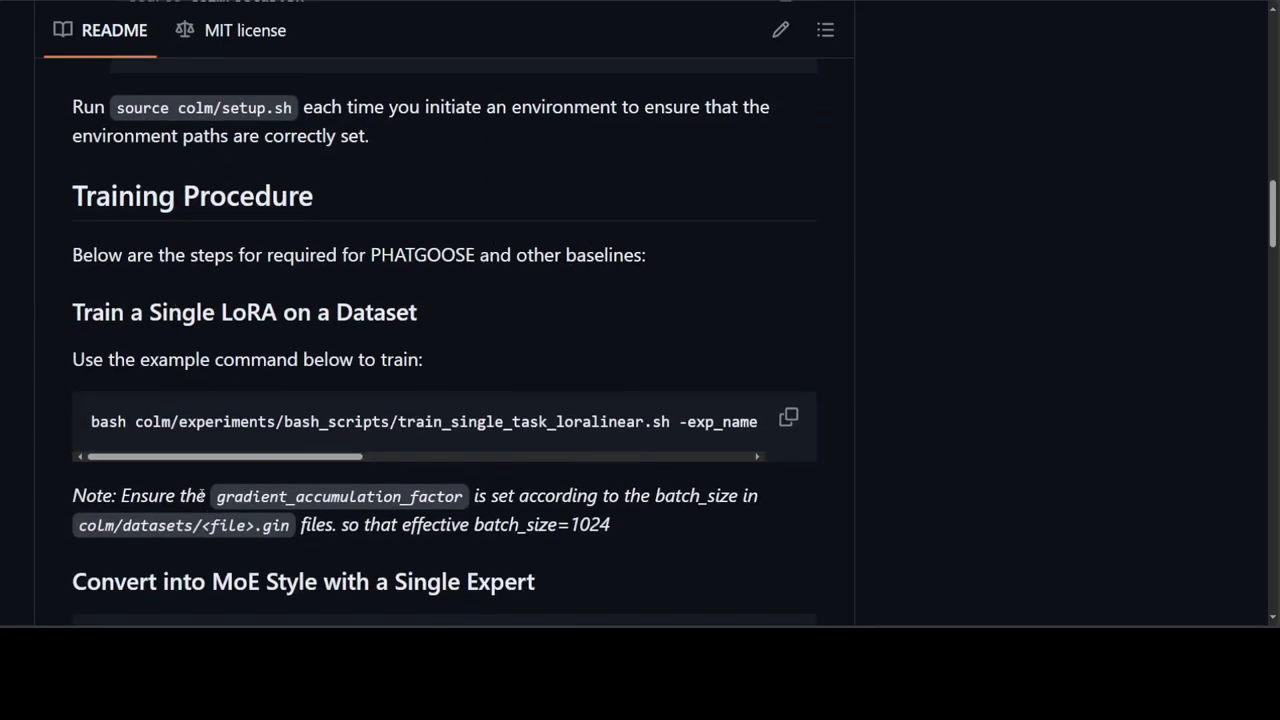
{"action": "double_click", "coordinate": [172, 312]}
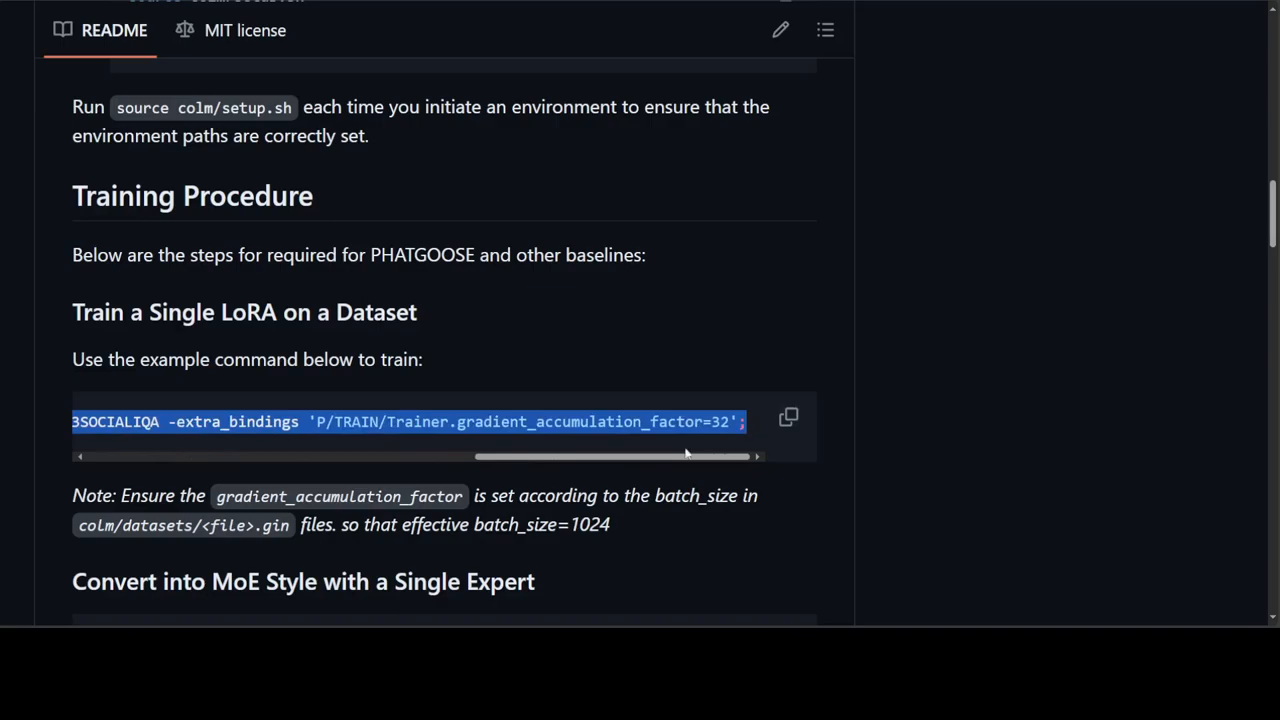
{"action": "scroll", "scroll_direction": "left", "scroll_amount": 3}
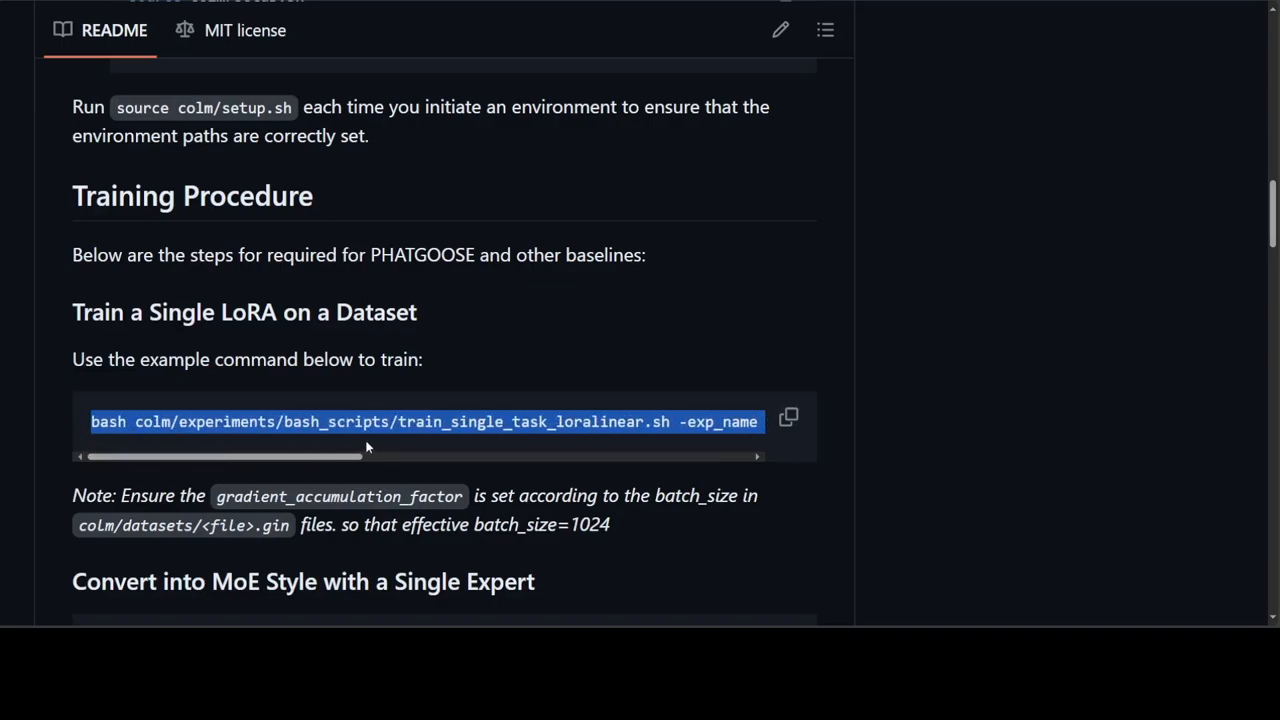
{"action": "scroll", "scroll_direction": "down", "scroll_amount": 3}
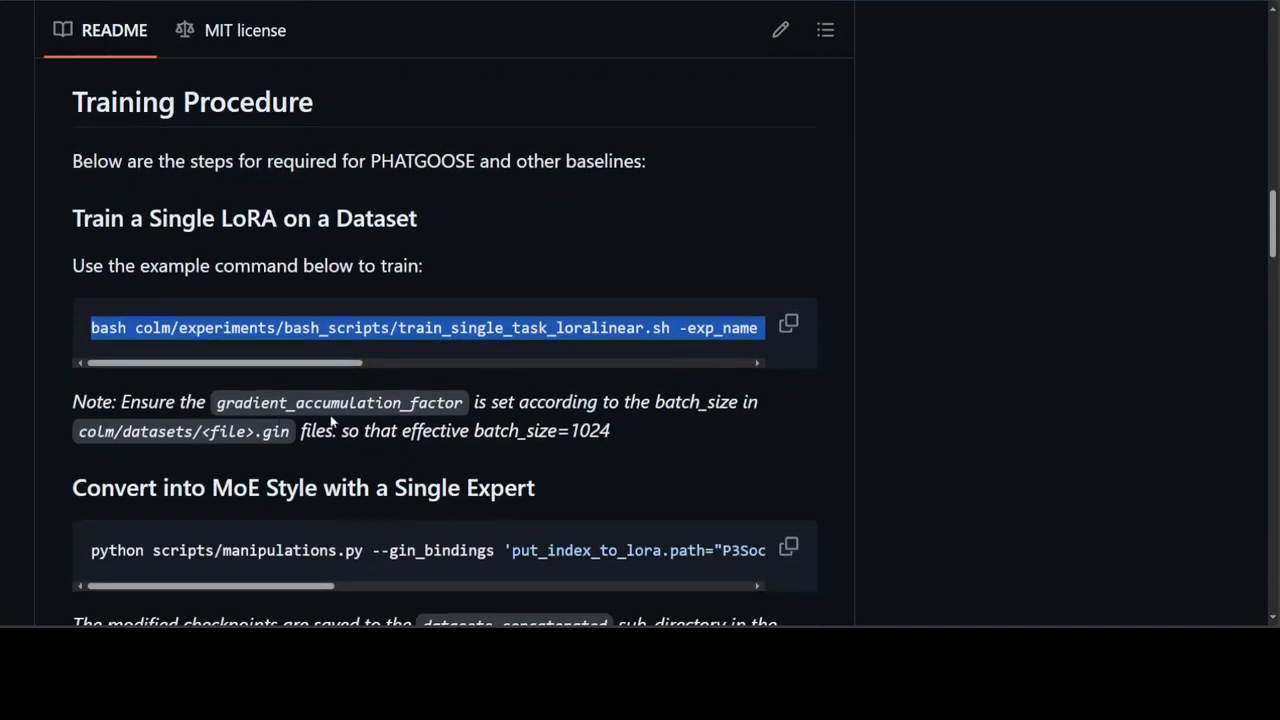
{"action": "mouse_move", "coordinate": [666, 423]}
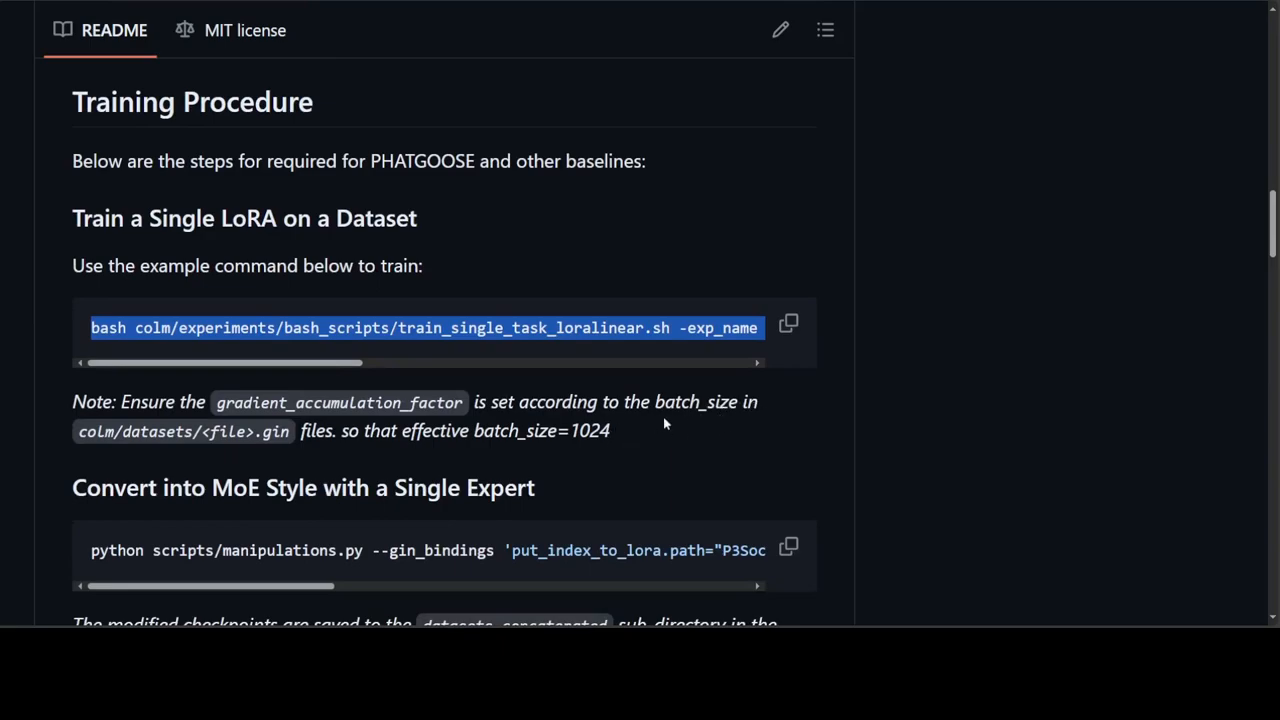
{"action": "mouse_move", "coordinate": [771, 419]}
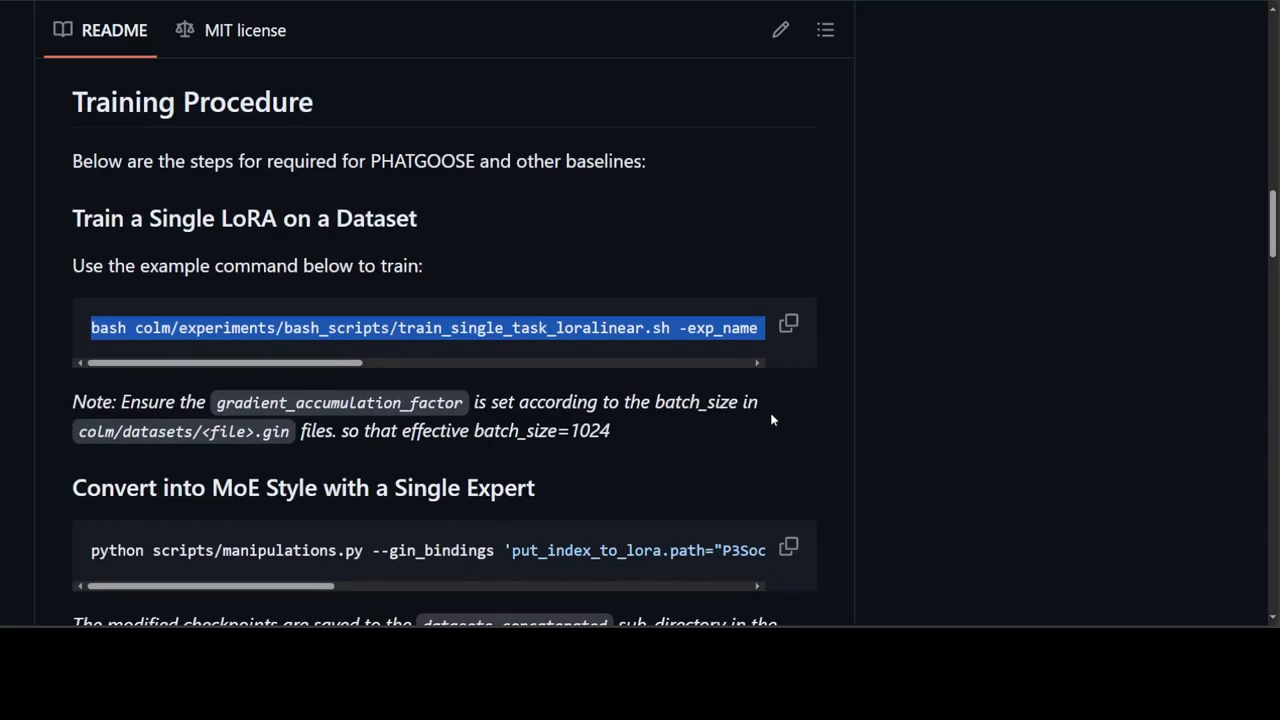
{"action": "scroll", "scroll_direction": "down", "scroll_amount": 3}
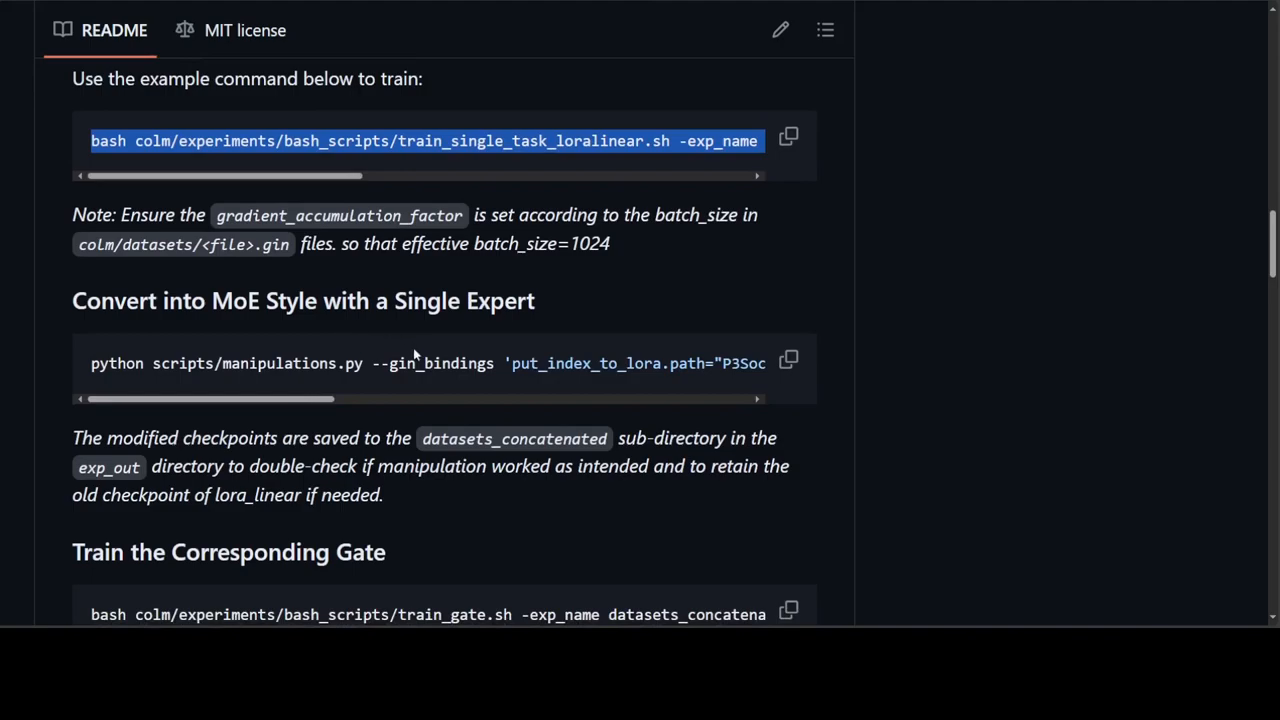
{"action": "mouse_move", "coordinate": [415, 365]}
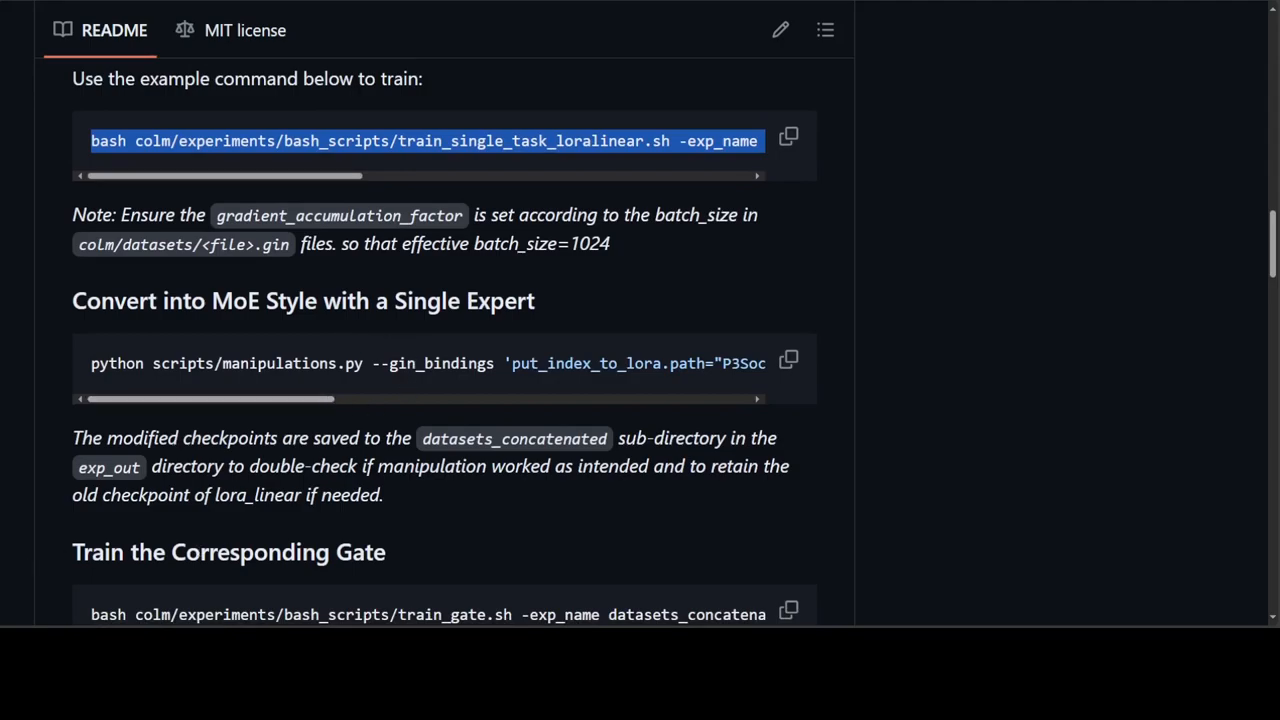
- Set the Untitled2.ipynb runtime accelerator to T4 GPU and save
{"action": "scroll", "scroll_direction": "up", "scroll_amount": 3}
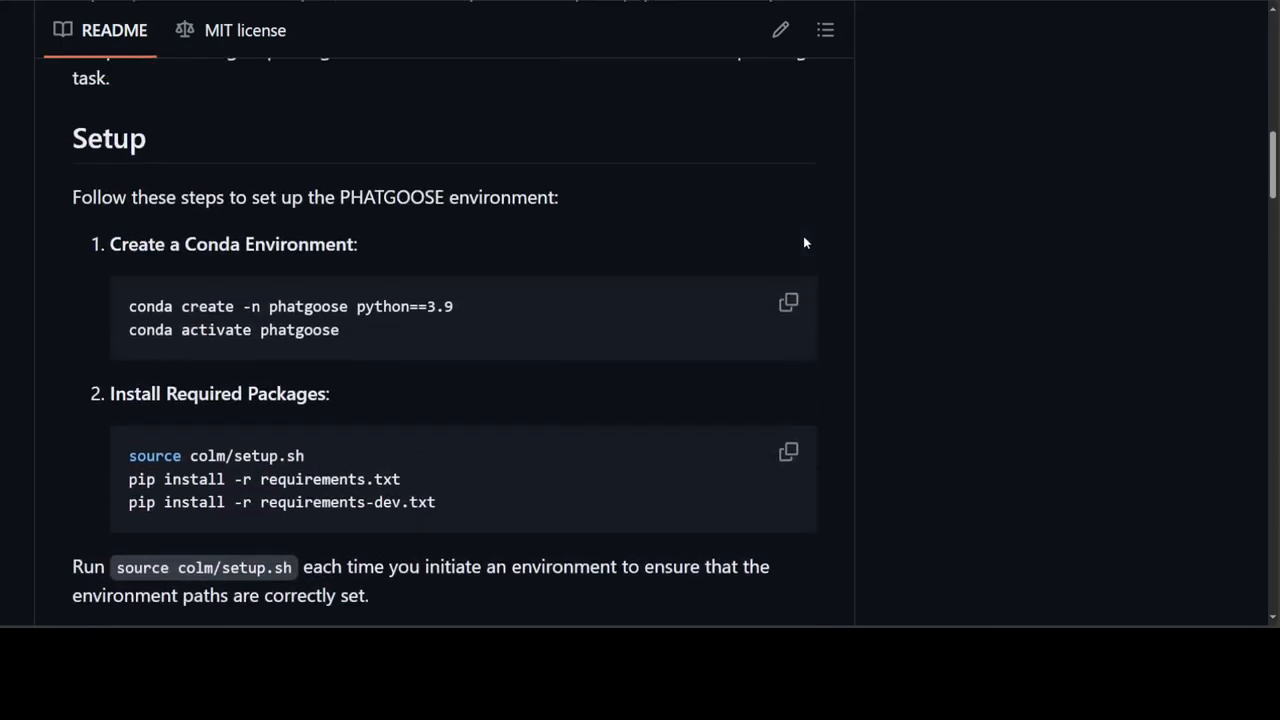
{"action": "scroll", "scroll_direction": "down", "scroll_amount": 3}
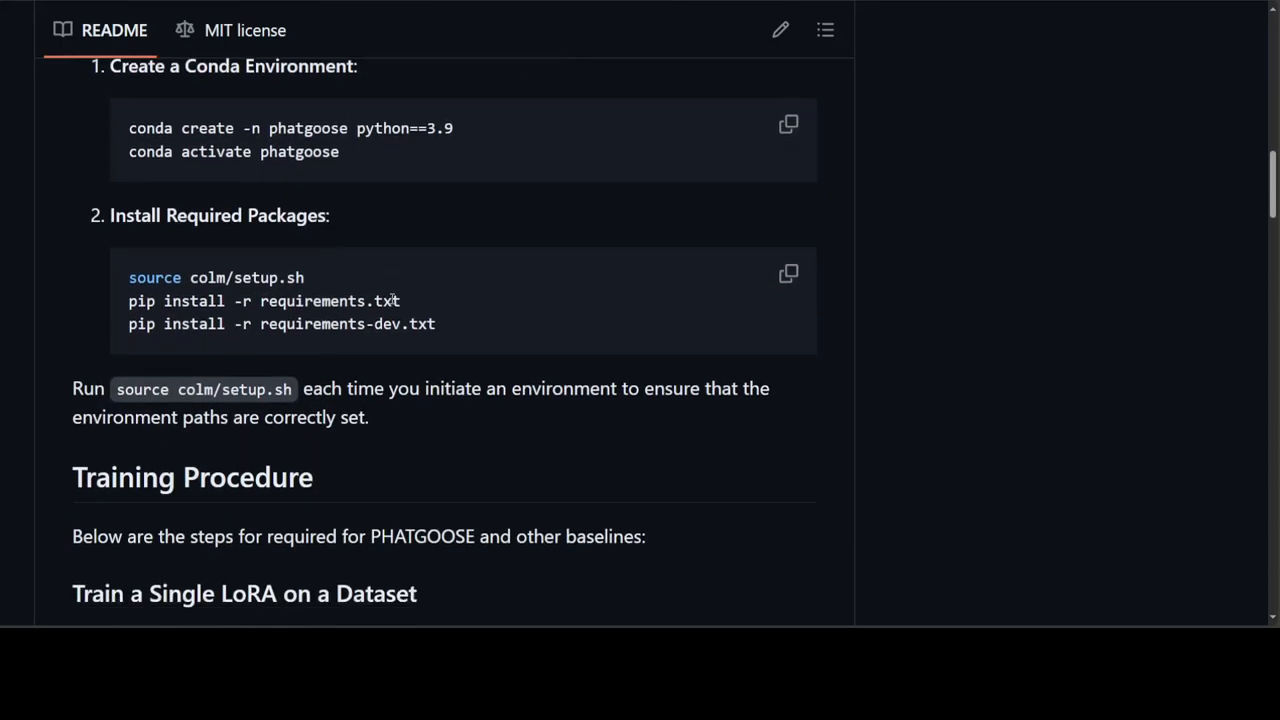
{"action": "scroll", "scroll_direction": "up", "scroll_amount": 3}
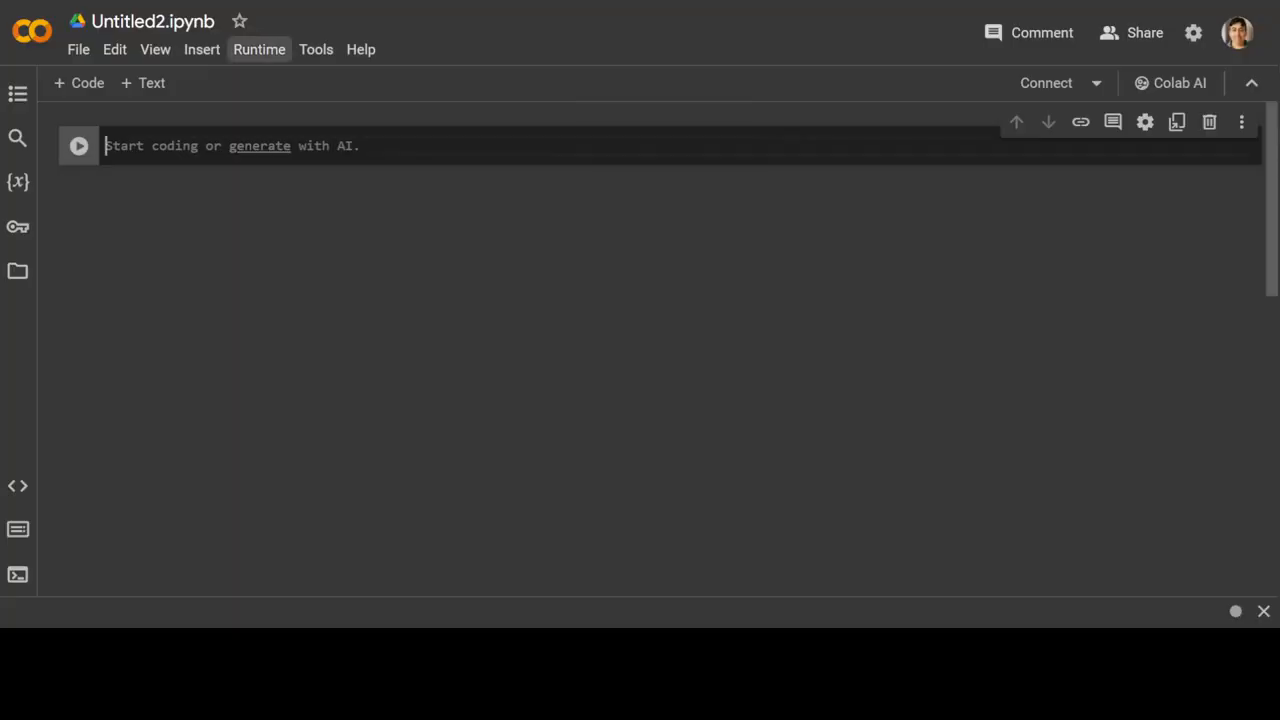
{"action": "left_click", "coordinate": [259, 49]}
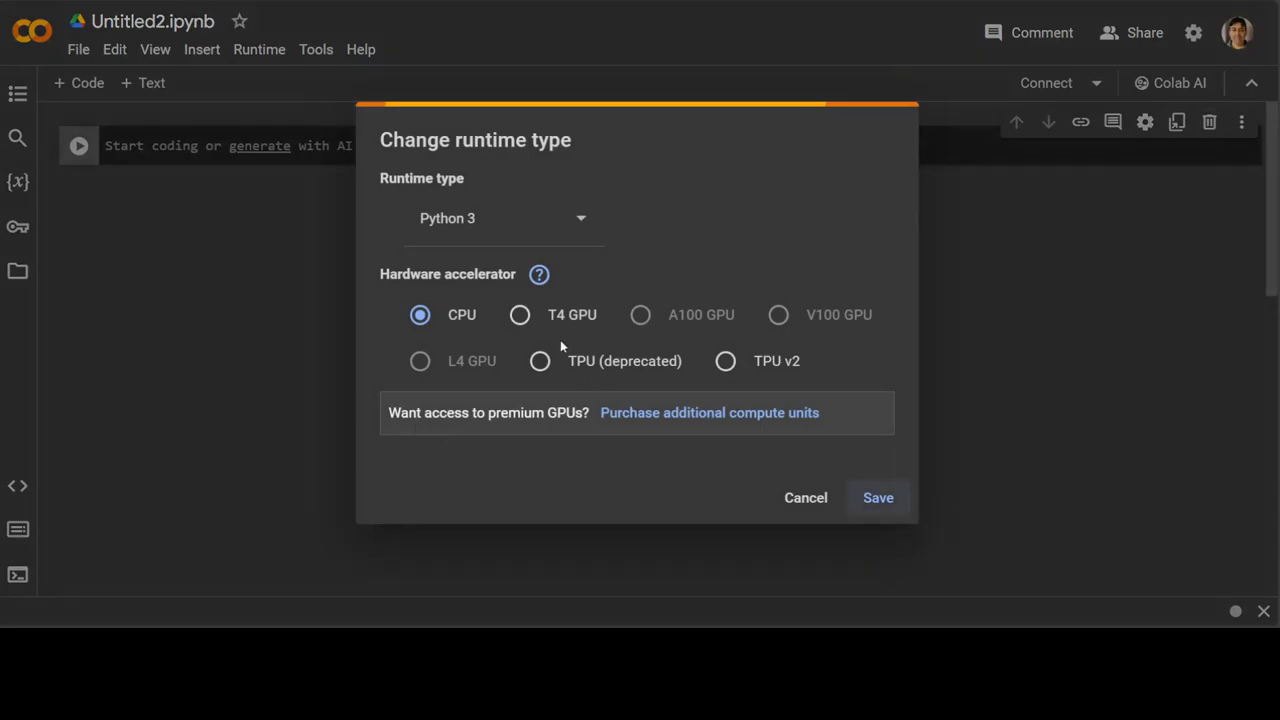
{"action": "left_click", "coordinate": [877, 497]}
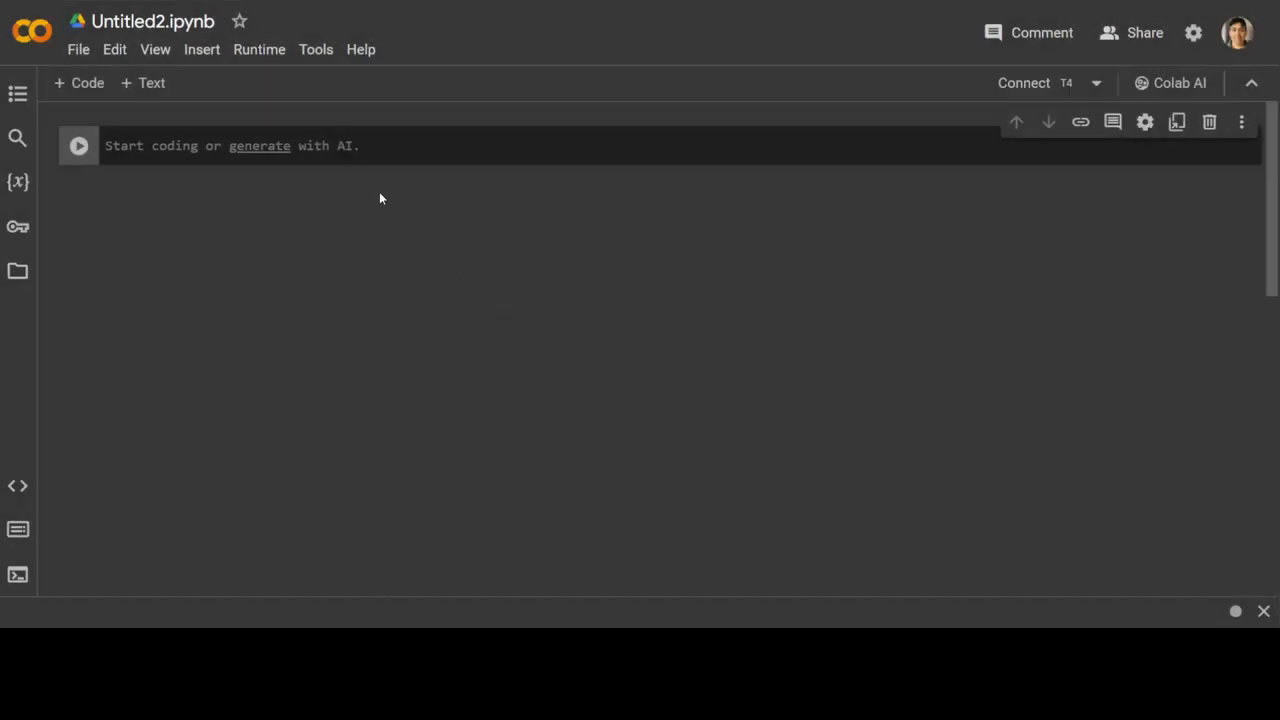
- Clone github.com/r-three/phatgoose.git in a cell, then enter !cd phatgoose in another
{"action": "type", "text": "!"}
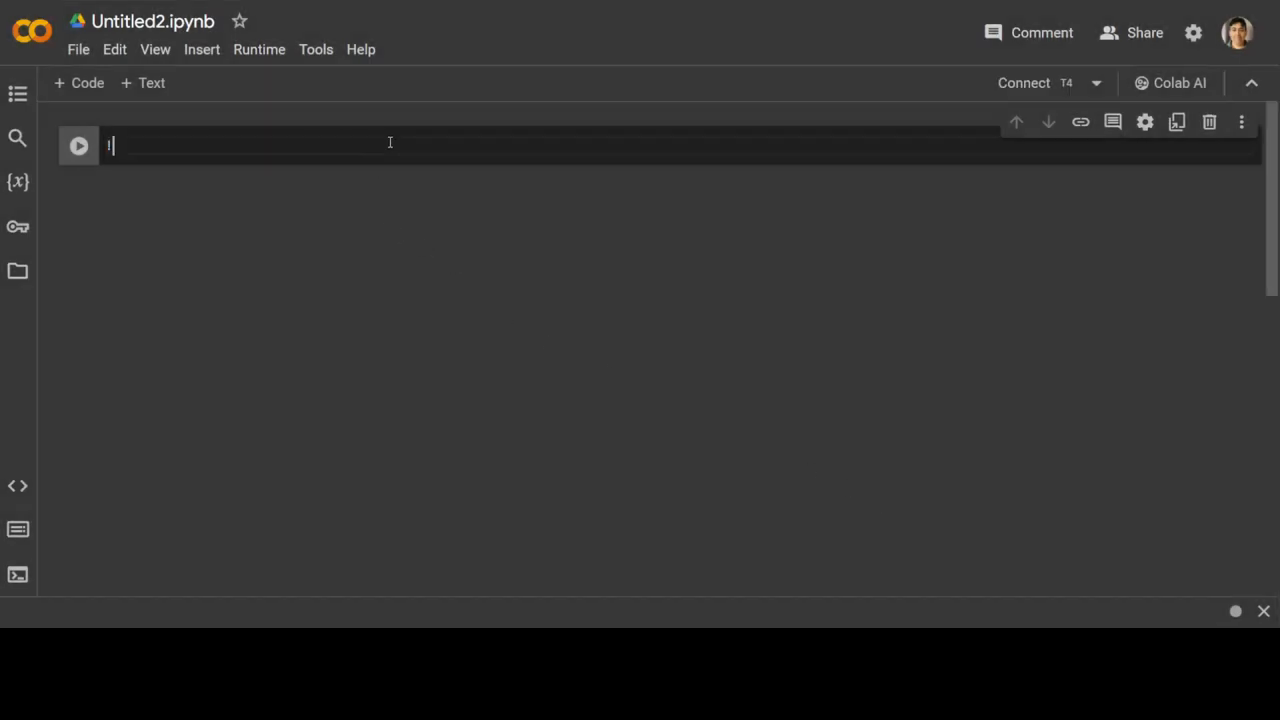
{"action": "type", "text": "git clone"}
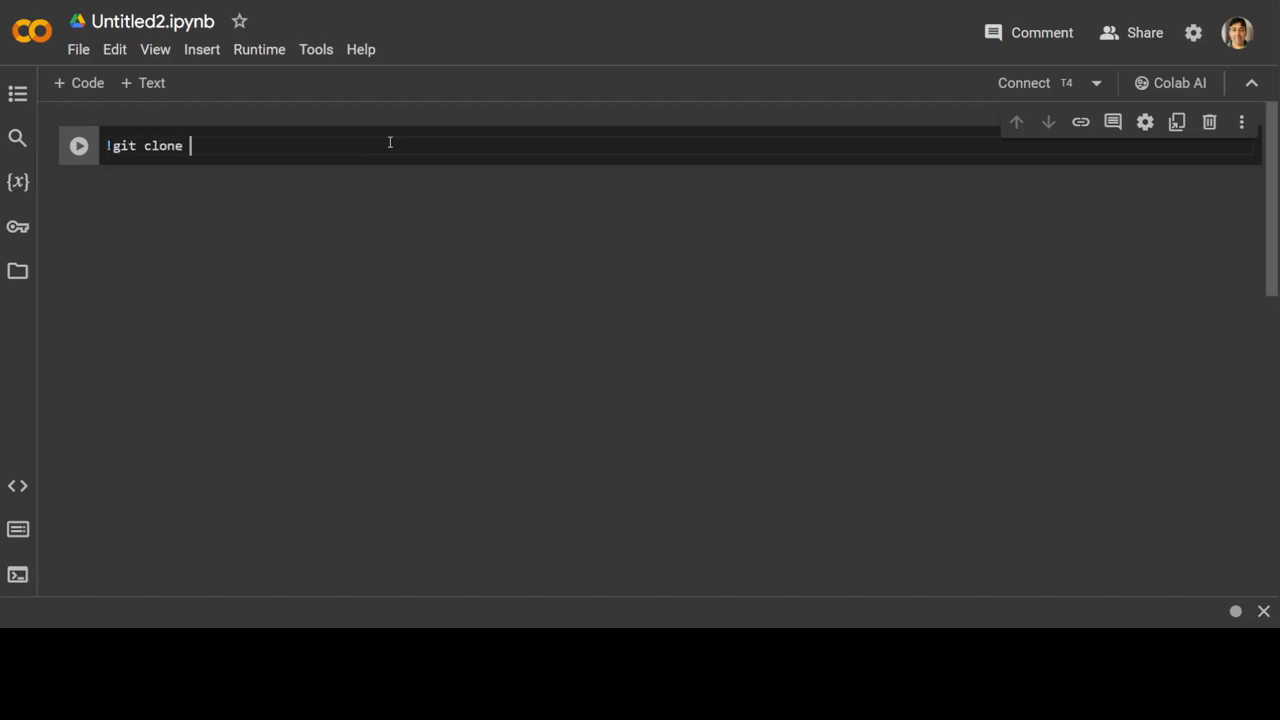
{"action": "type", "text": "https://github.com/r-three/phatgoose.git"}
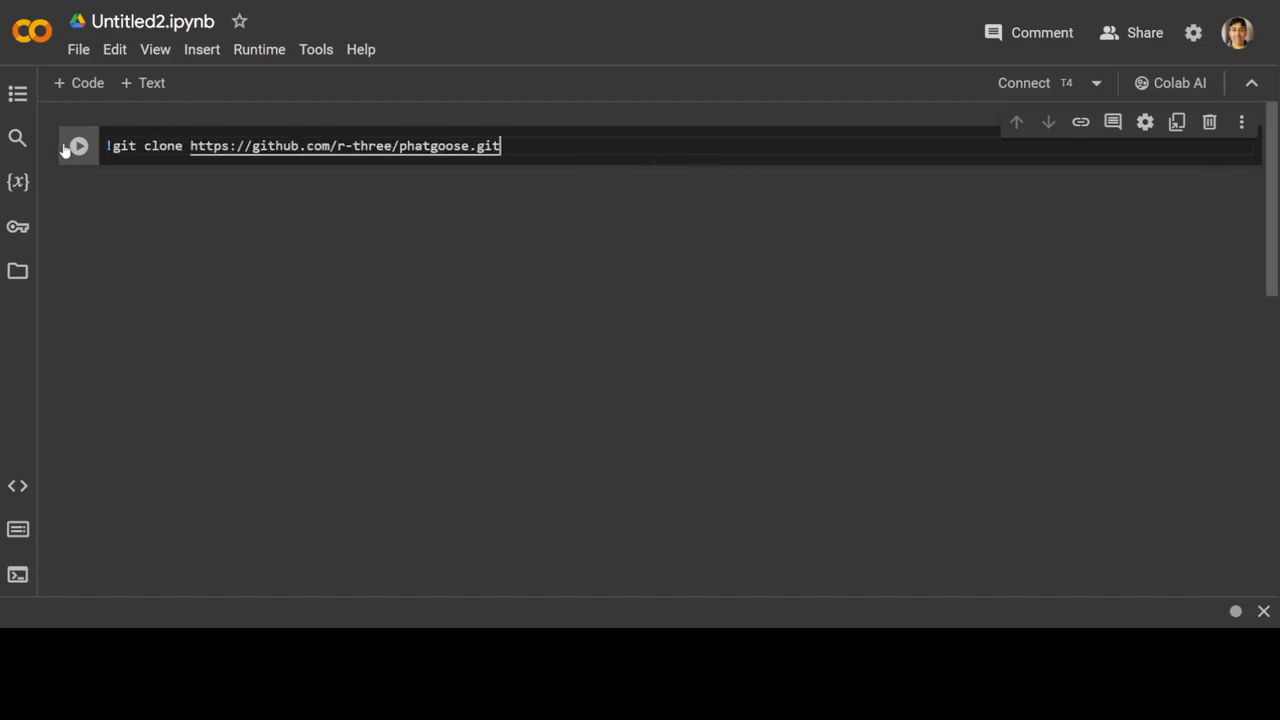
{"action": "left_click", "coordinate": [78, 145]}
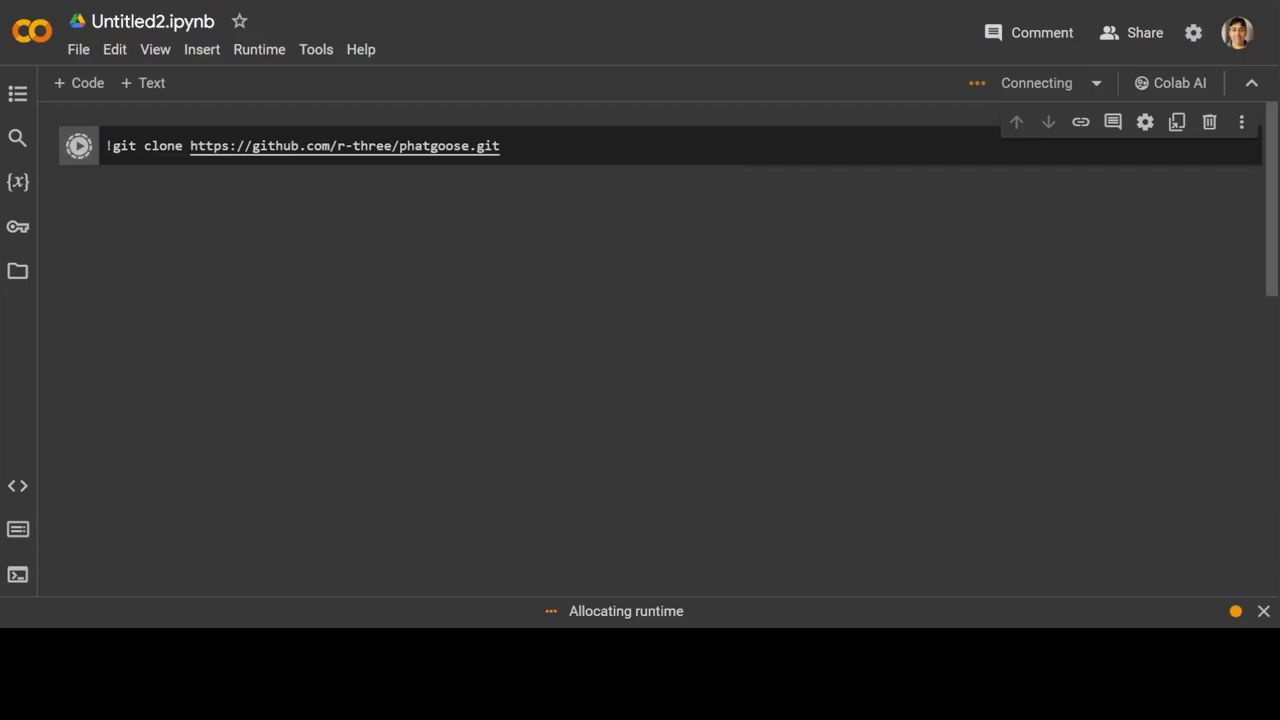
{"action": "left_click", "coordinate": [79, 145]}
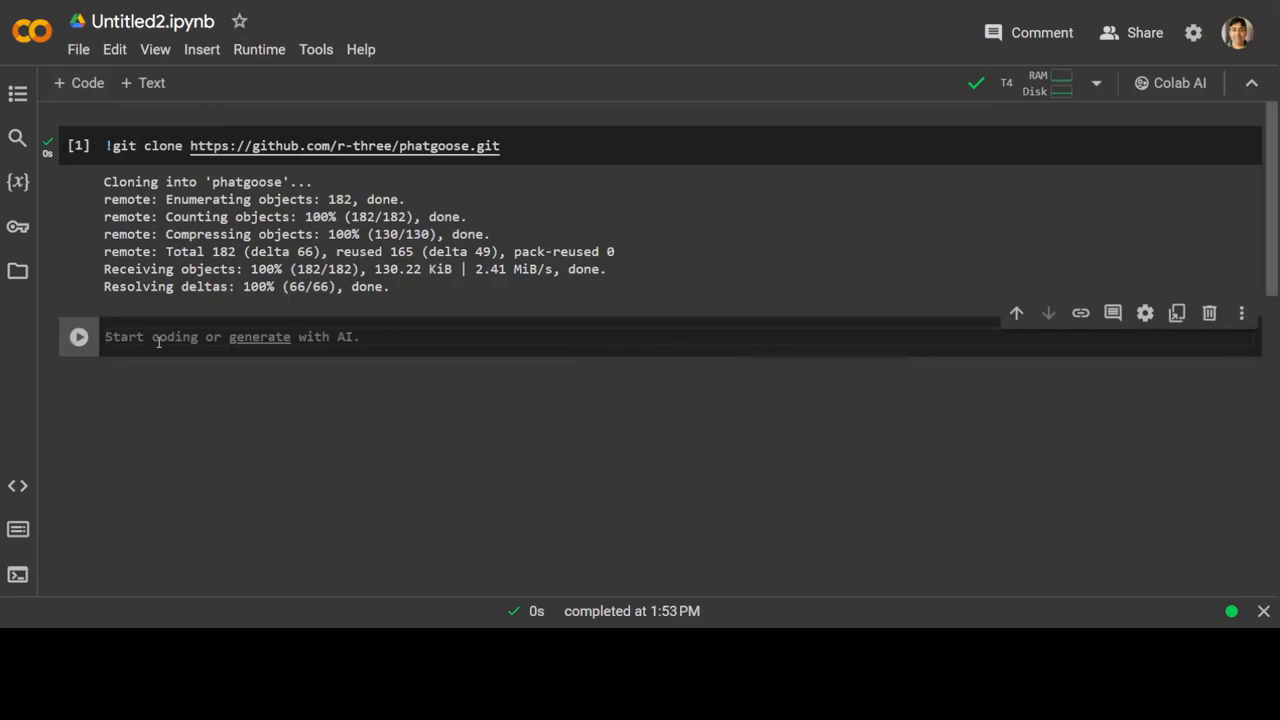
{"action": "type", "text": "!cd pha"}
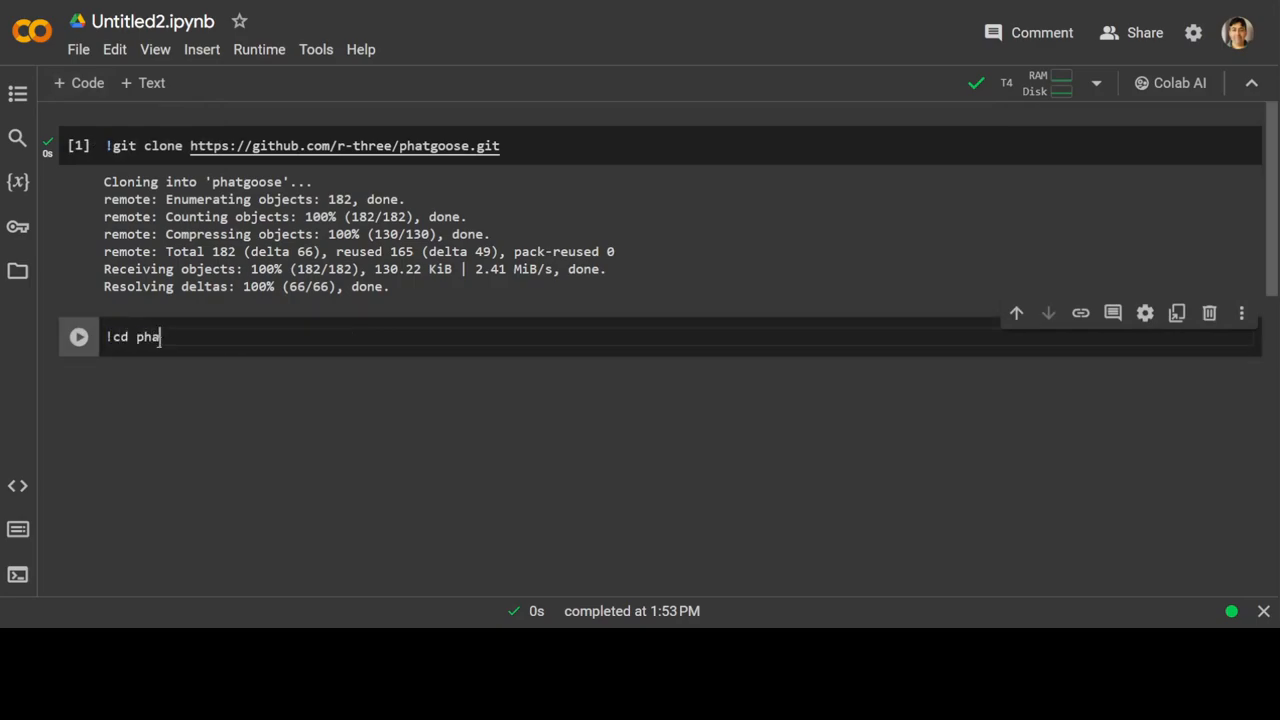
{"action": "type", "text": "tgoose"}
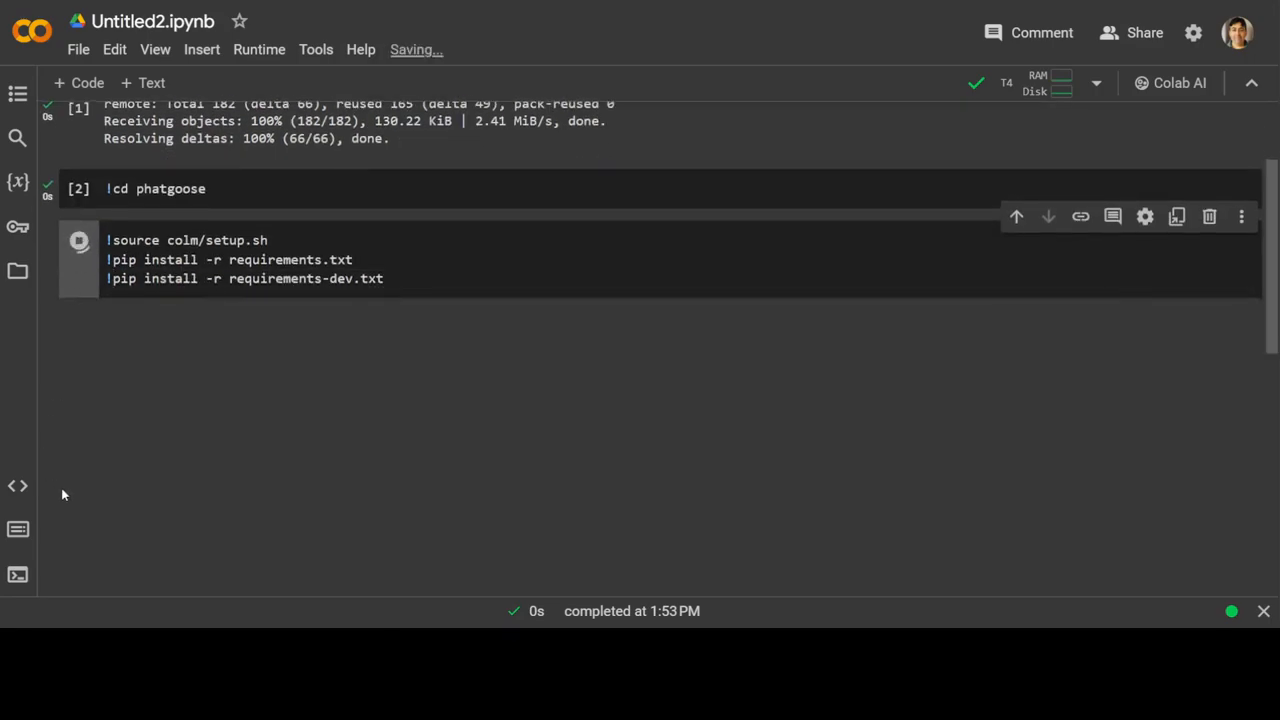
- Check the directory with !pwd and rerun cd without '!' to reach /content/phatgoose
{"action": "left_click", "coordinate": [79, 240]}
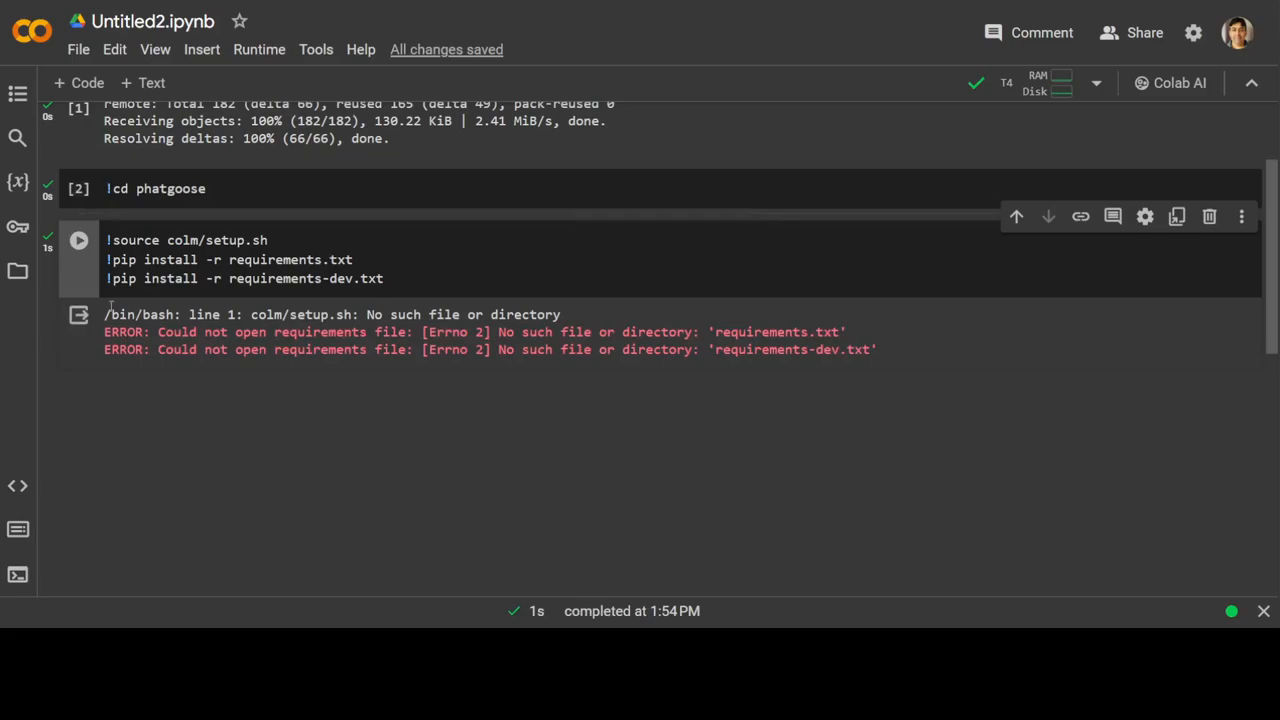
{"action": "mouse_move", "coordinate": [351, 285]}
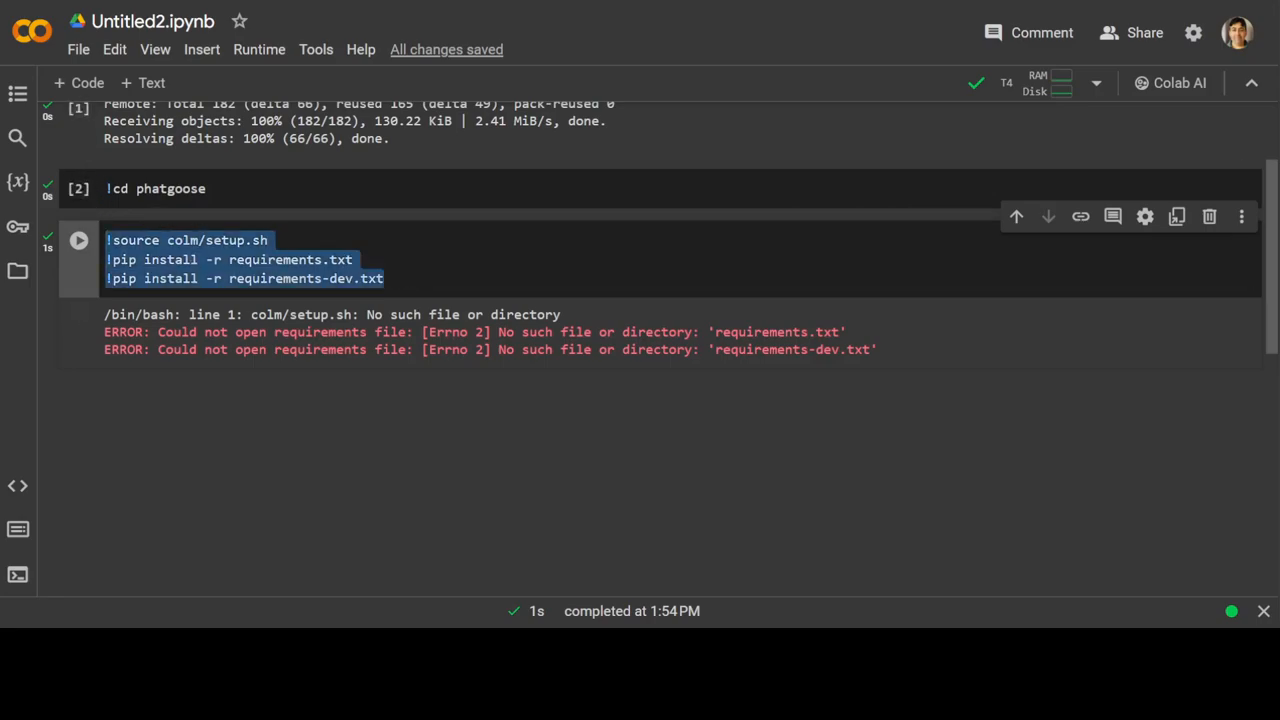
{"action": "type", "text": "!pwd"}
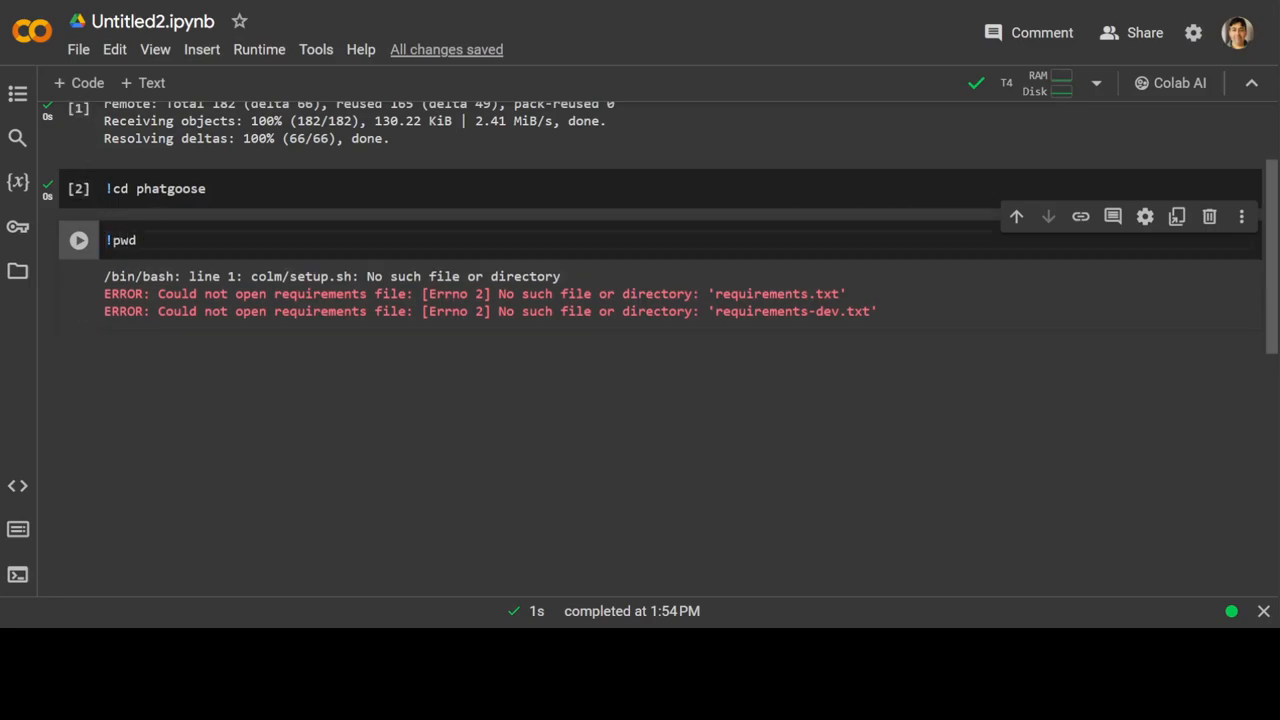
{"action": "left_click", "coordinate": [78, 240]}
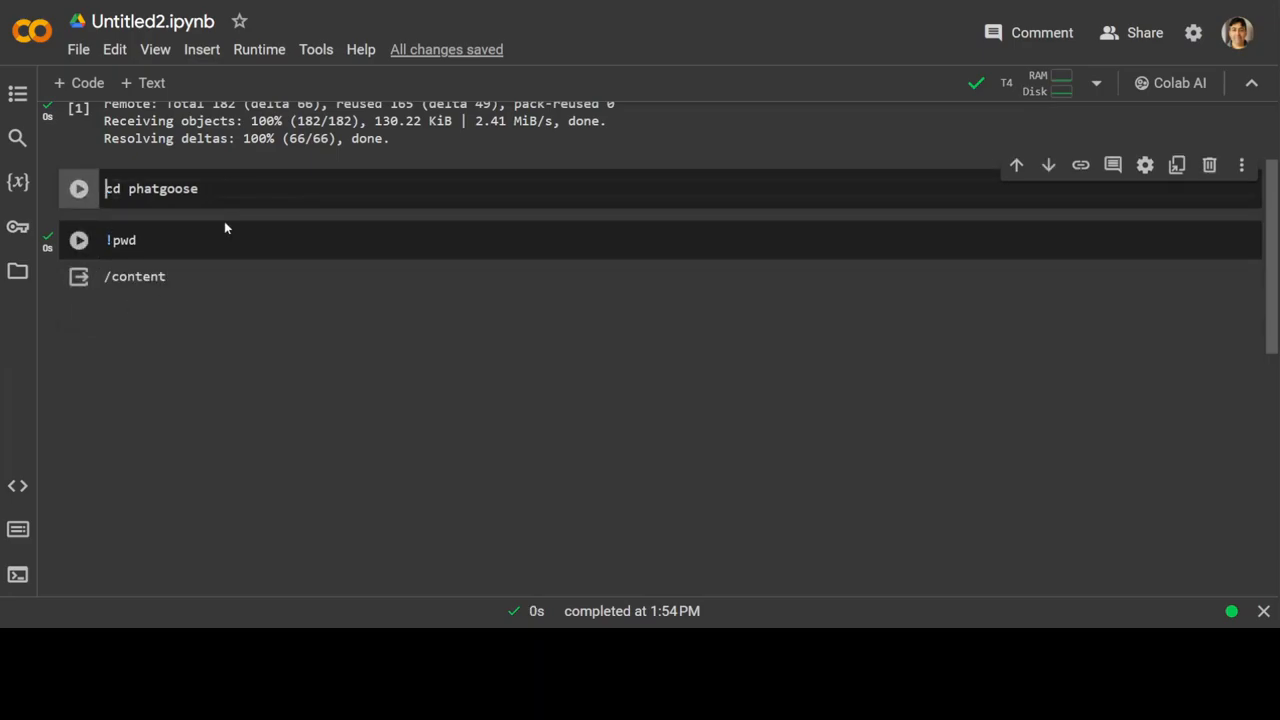
{"action": "left_click", "coordinate": [78, 188]}
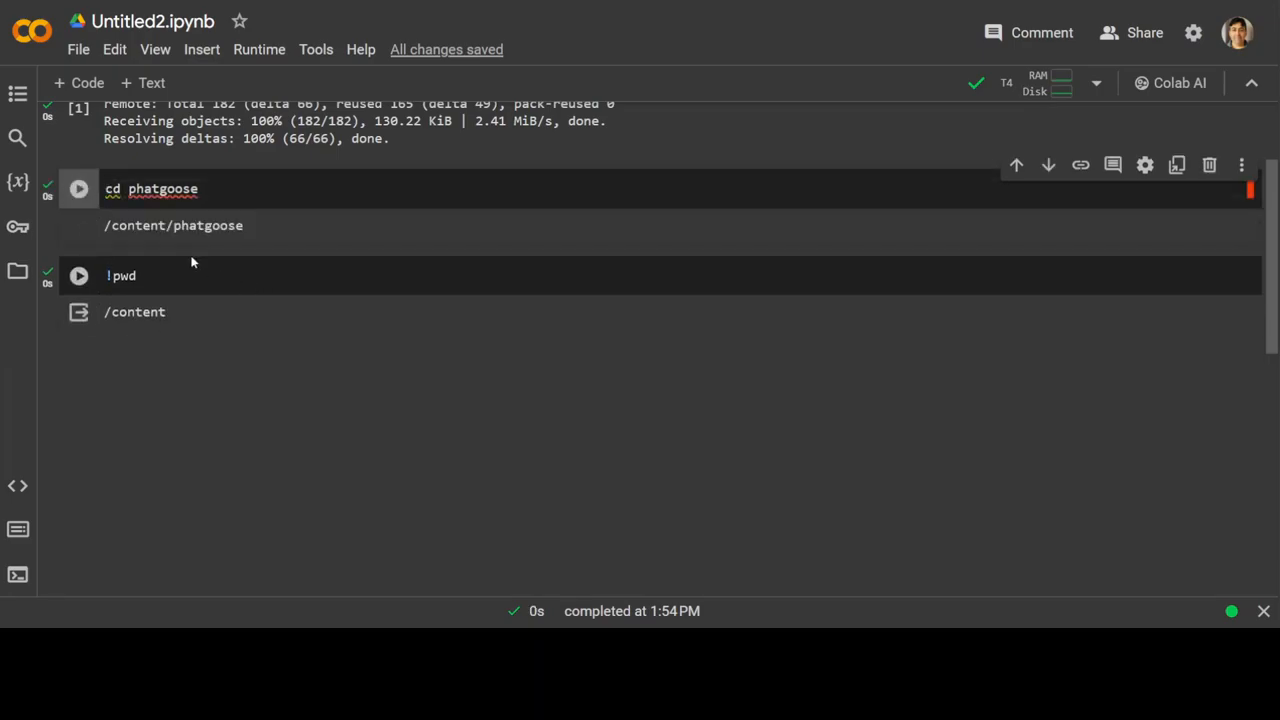
{"action": "left_click", "coordinate": [79, 276]}
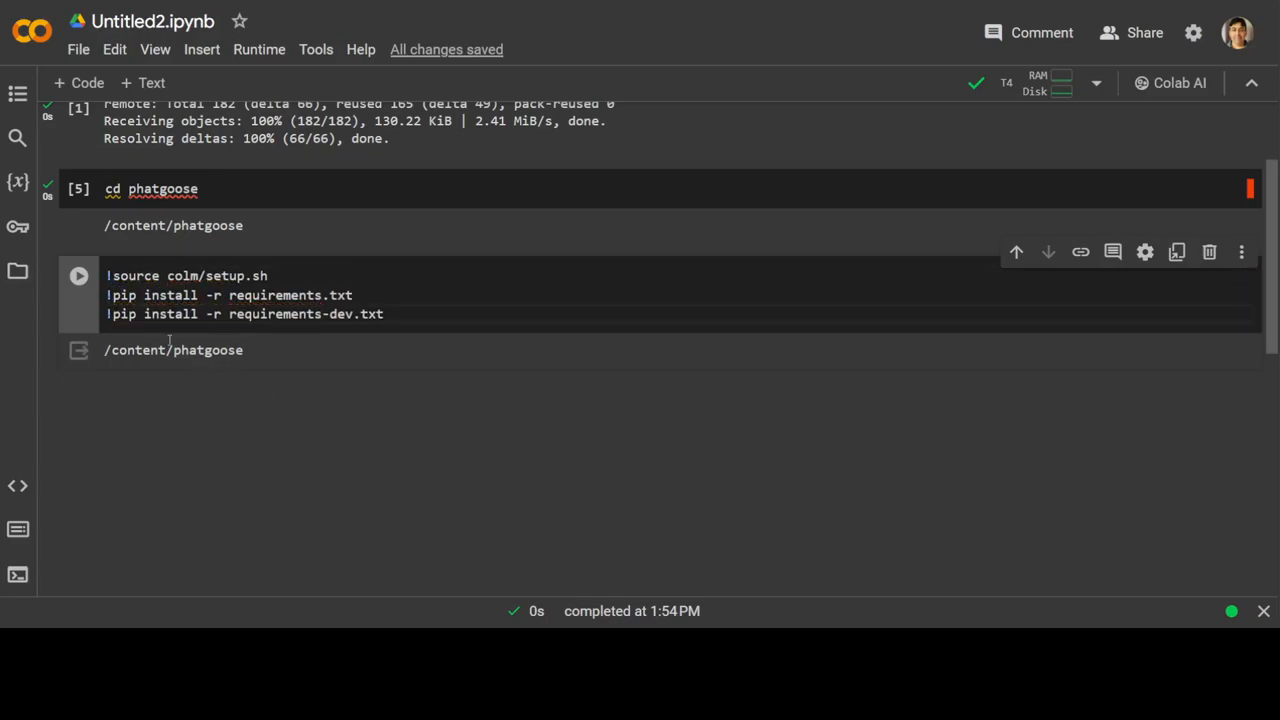
- Run setup.sh and both pip install -r requirements lines, following the install output
{"action": "left_click", "coordinate": [78, 275]}
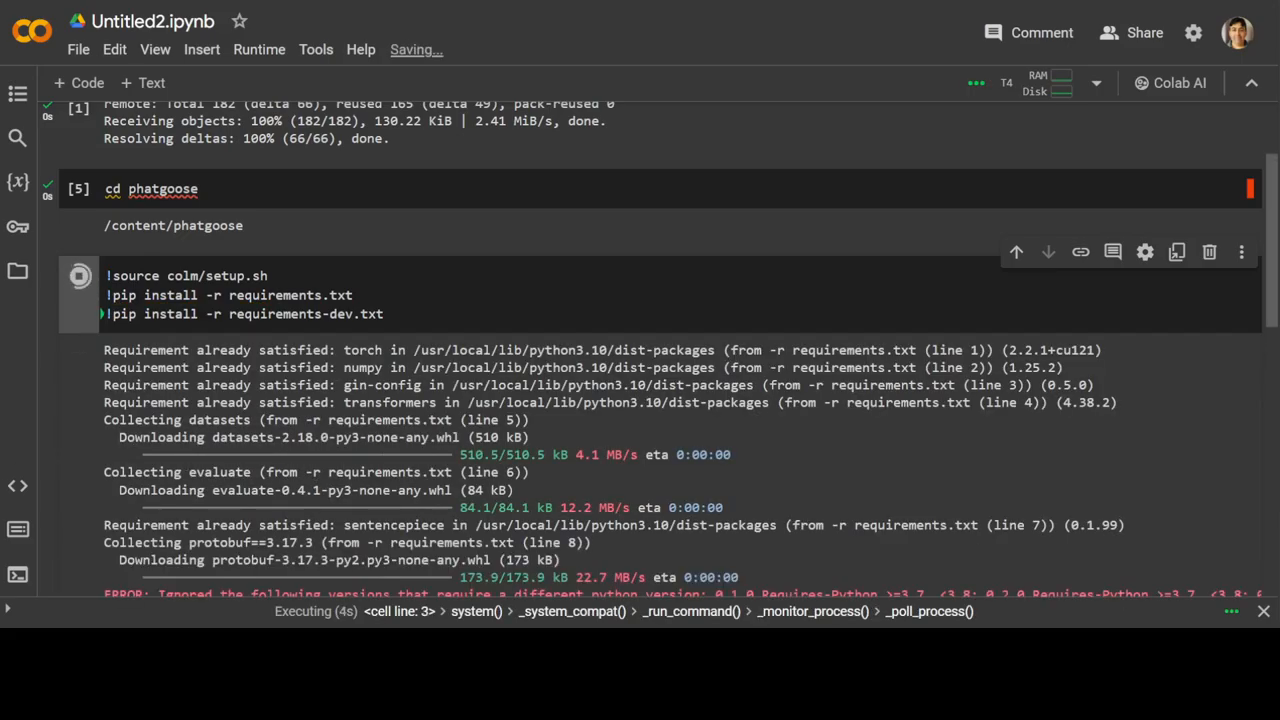
{"action": "scroll", "scroll_direction": "down", "scroll_amount": 3}
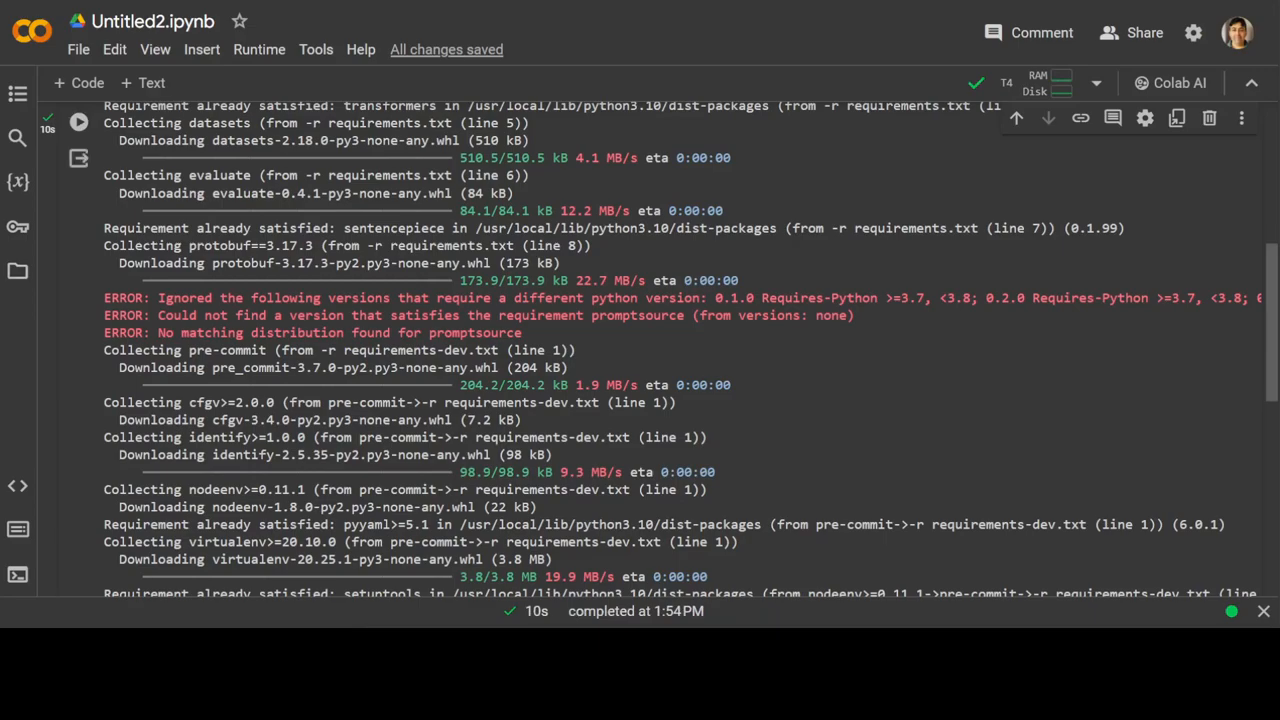
{"action": "scroll", "scroll_direction": "down", "scroll_amount": 3}
{"action": "type", "text": "!"}
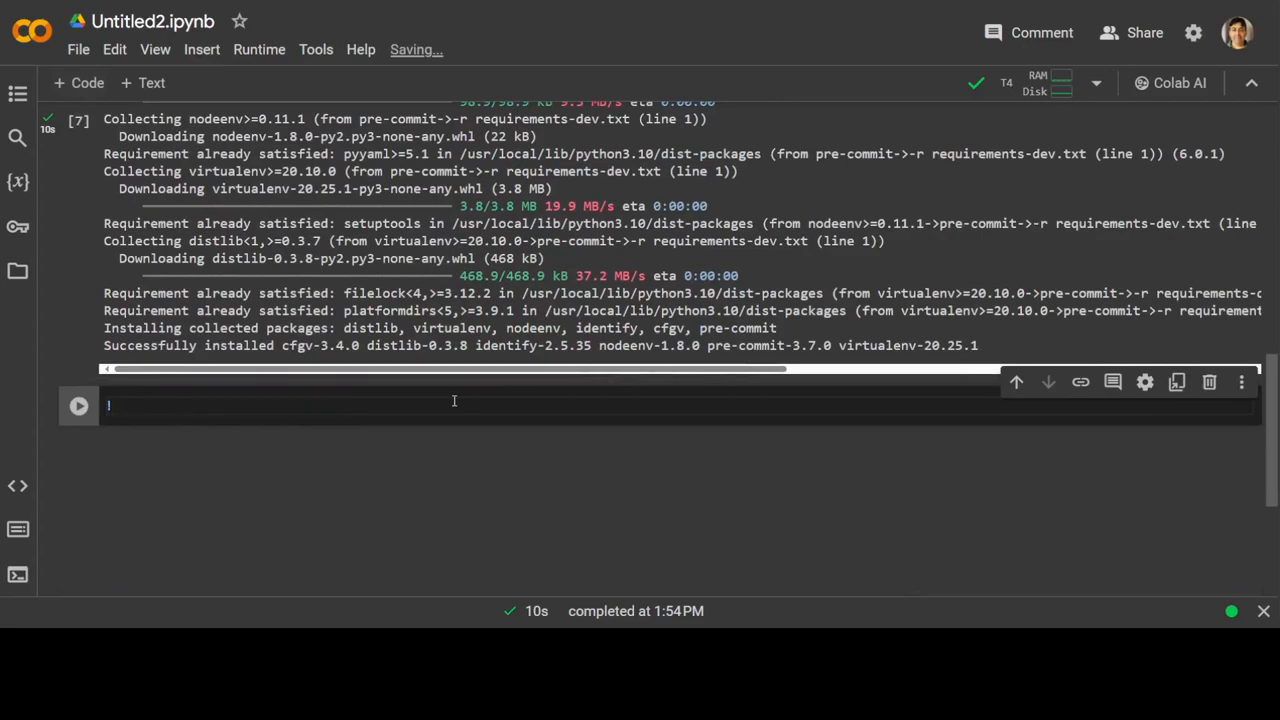
- Run train_single_task_loralinear.sh for P3SOCIALIQA, which fails with ModuleNotFoundError for 'src'
{"action": "type", "text": "single_task_loralinear.sh -exp_name P3Socialiqa_t5xl_lora -dataset P3SOCIALIQA -extra_bindings 'P/TRAIN/Trainer.gradient_accumulation_factor=32';"}
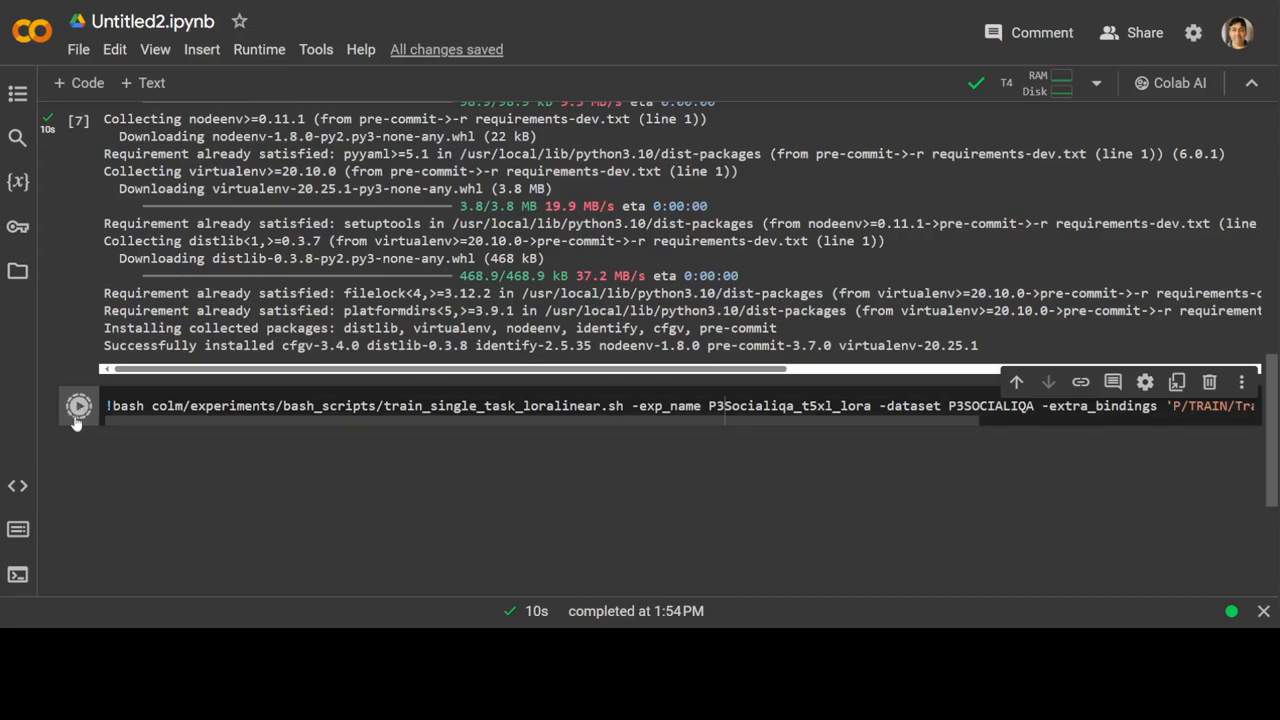
{"action": "left_click", "coordinate": [78, 405]}
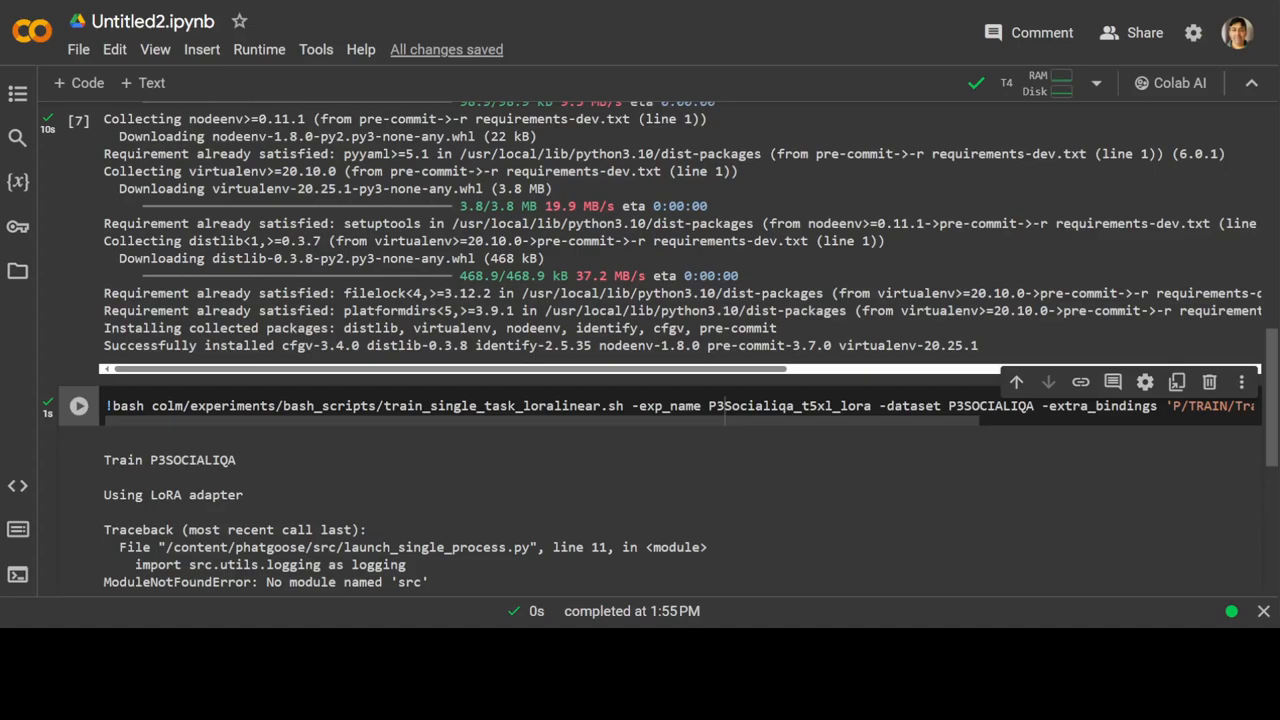
{"action": "scroll", "scroll_direction": "down", "scroll_amount": 3}
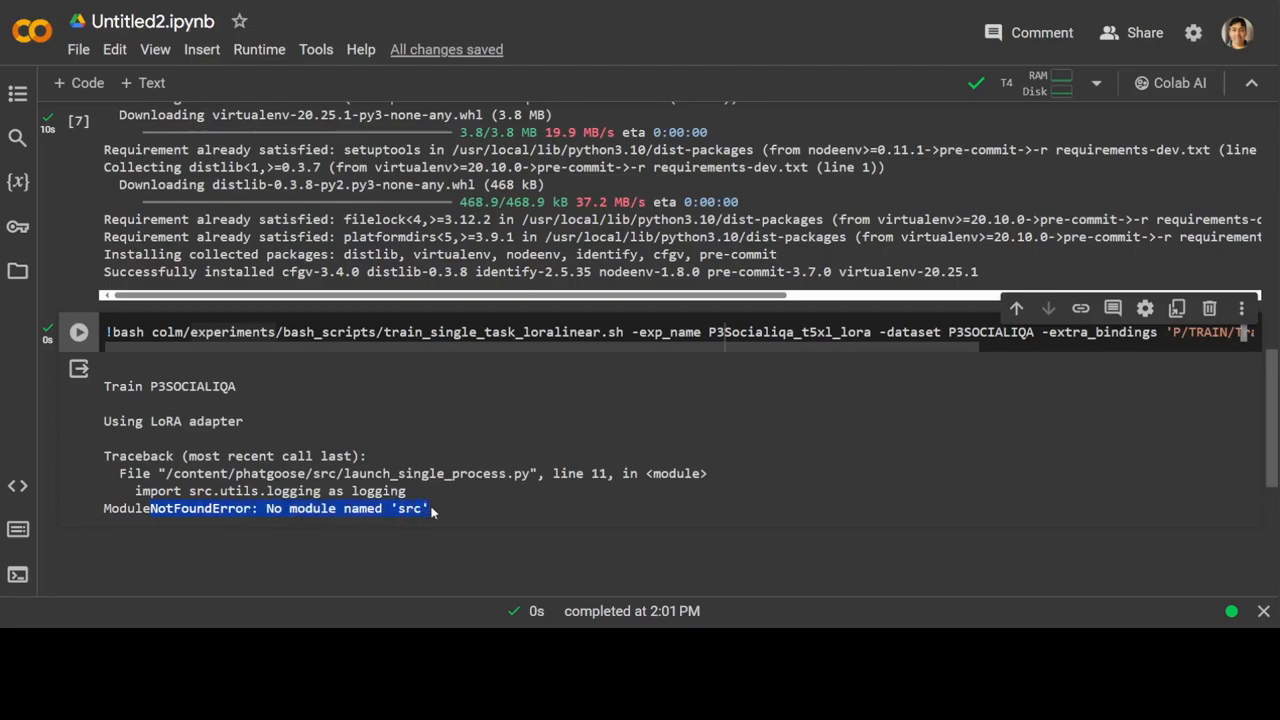
{"action": "mouse_move", "coordinate": [808, 338]}
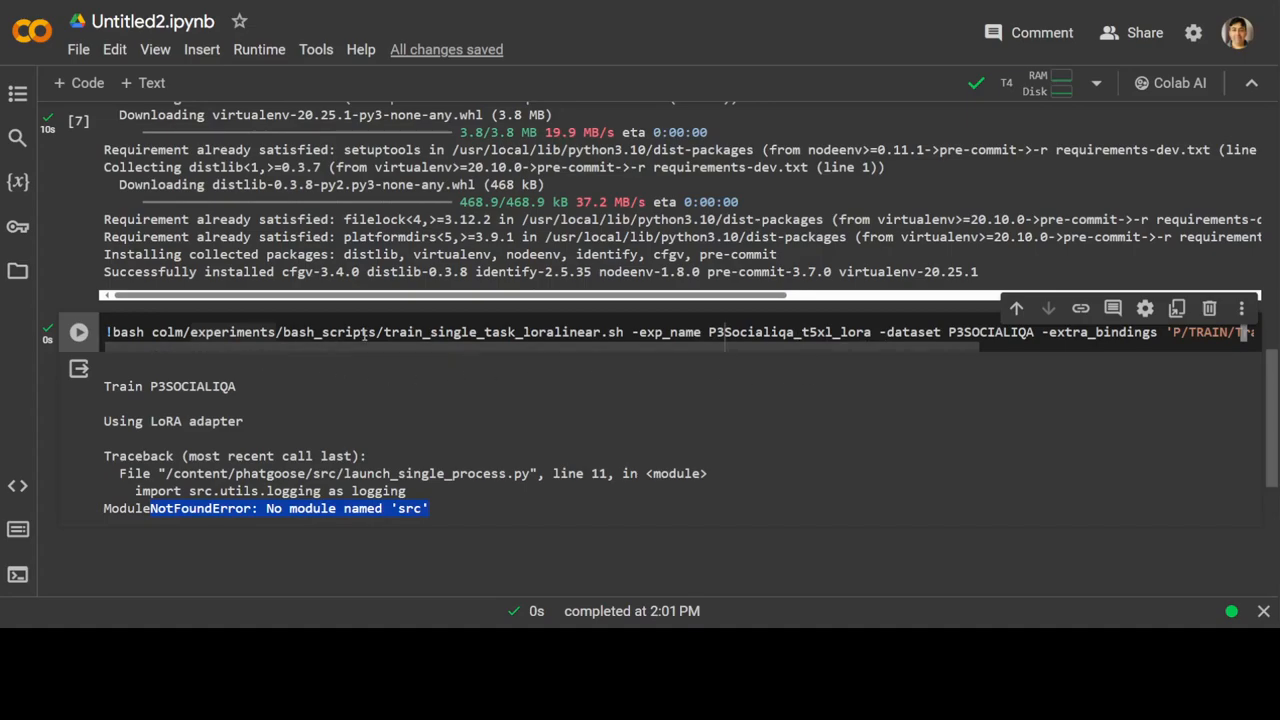
{"action": "mouse_move", "coordinate": [618, 306]}
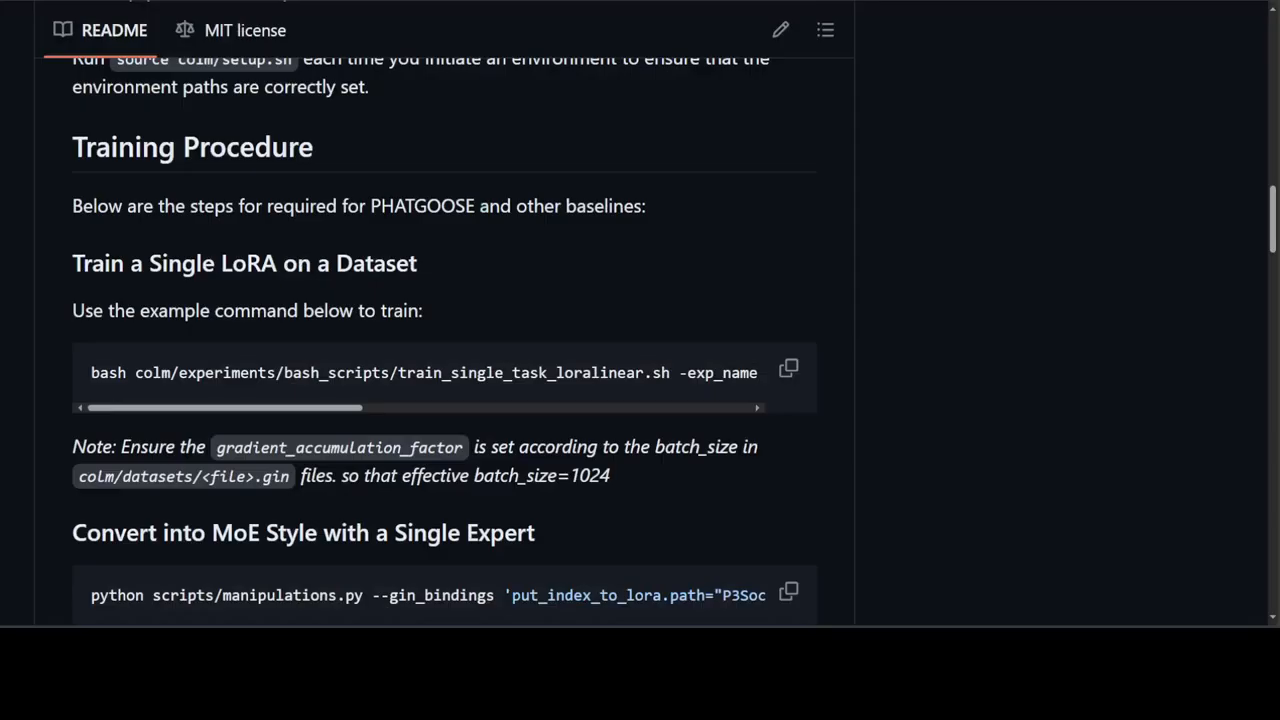
{"action": "mouse_move", "coordinate": [245, 263]}
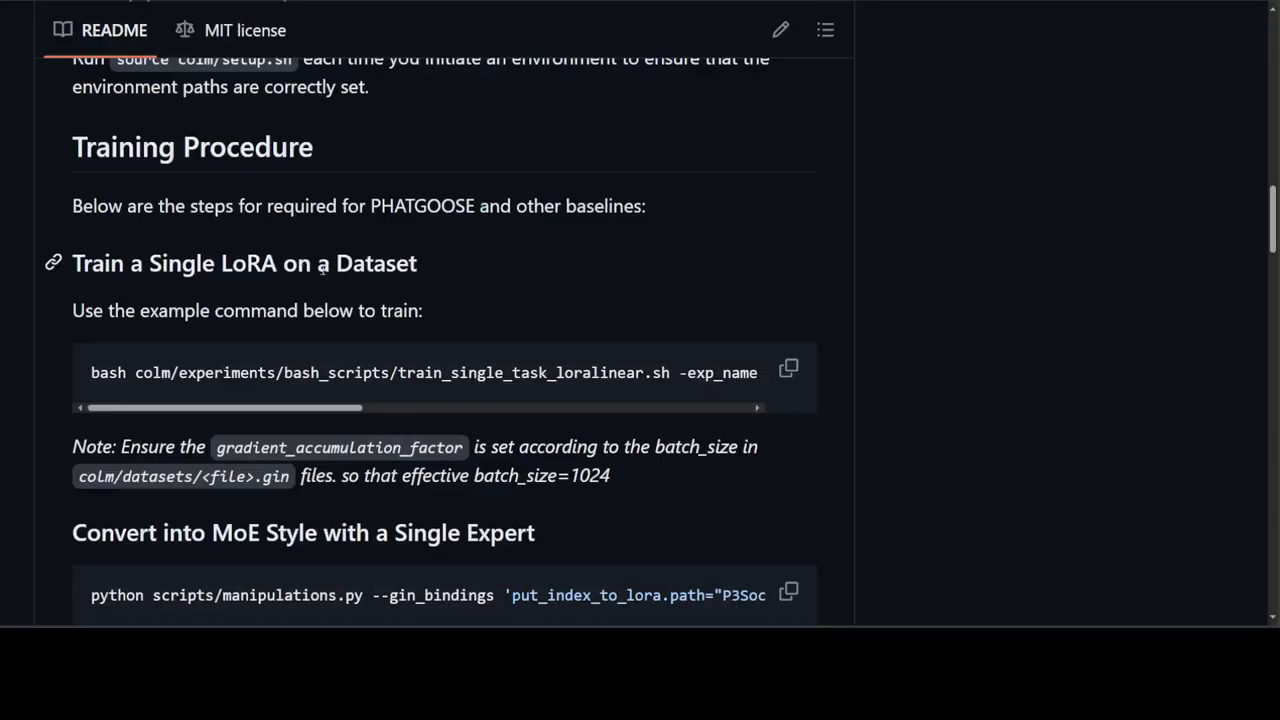
- Scroll the README past the single-LoRA step to the MoE conversion and gate-training commands
{"action": "scroll", "scroll_direction": "down", "scroll_amount": 3}
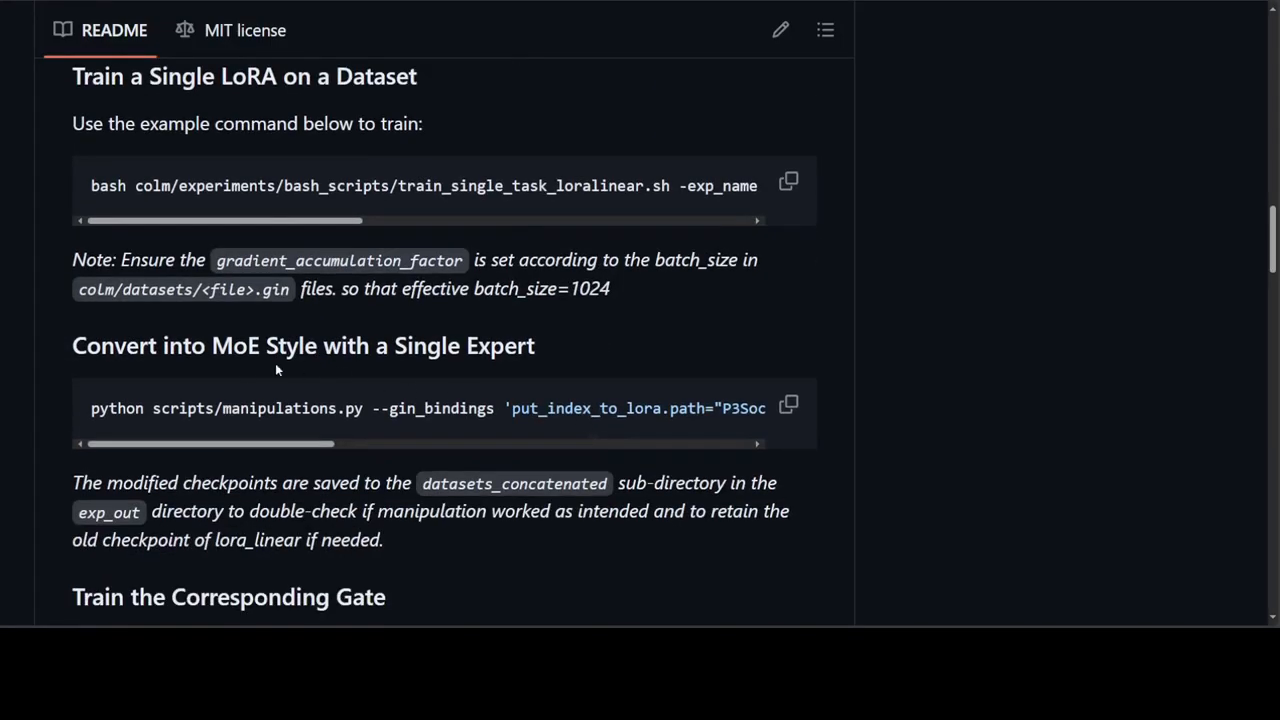
{"action": "mouse_move", "coordinate": [300, 345]}
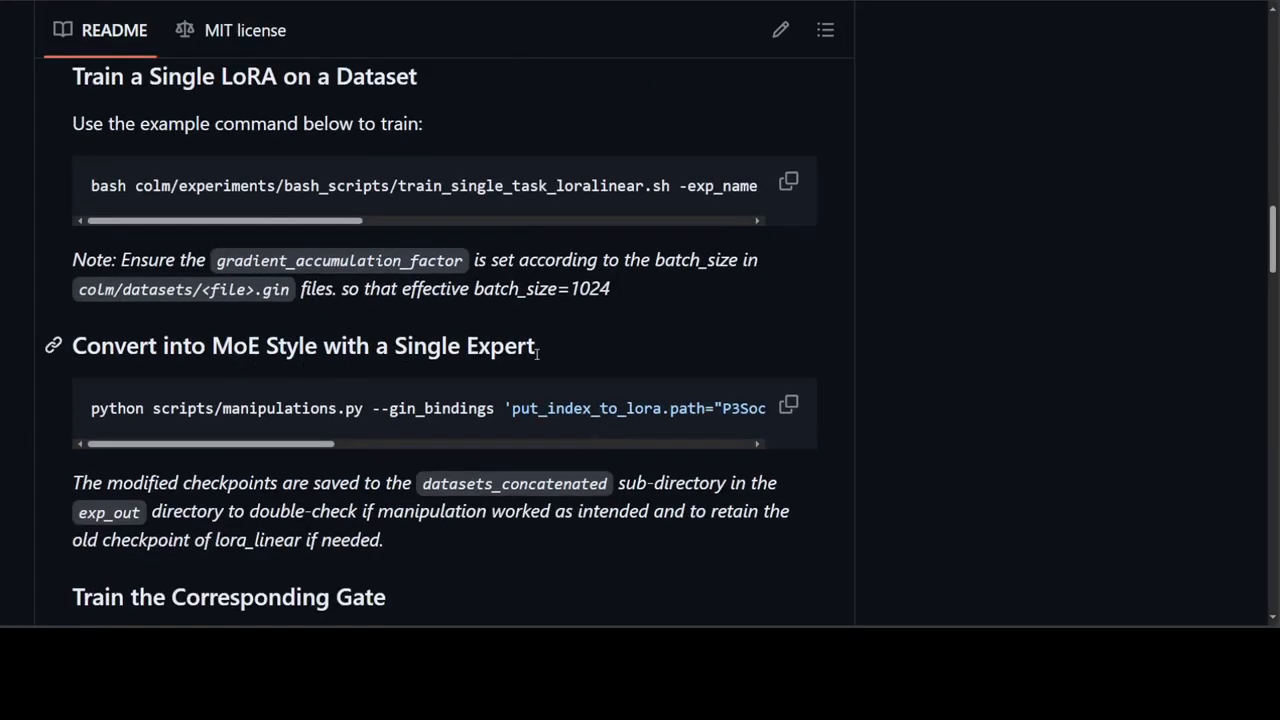
{"action": "mouse_move", "coordinate": [560, 372]}
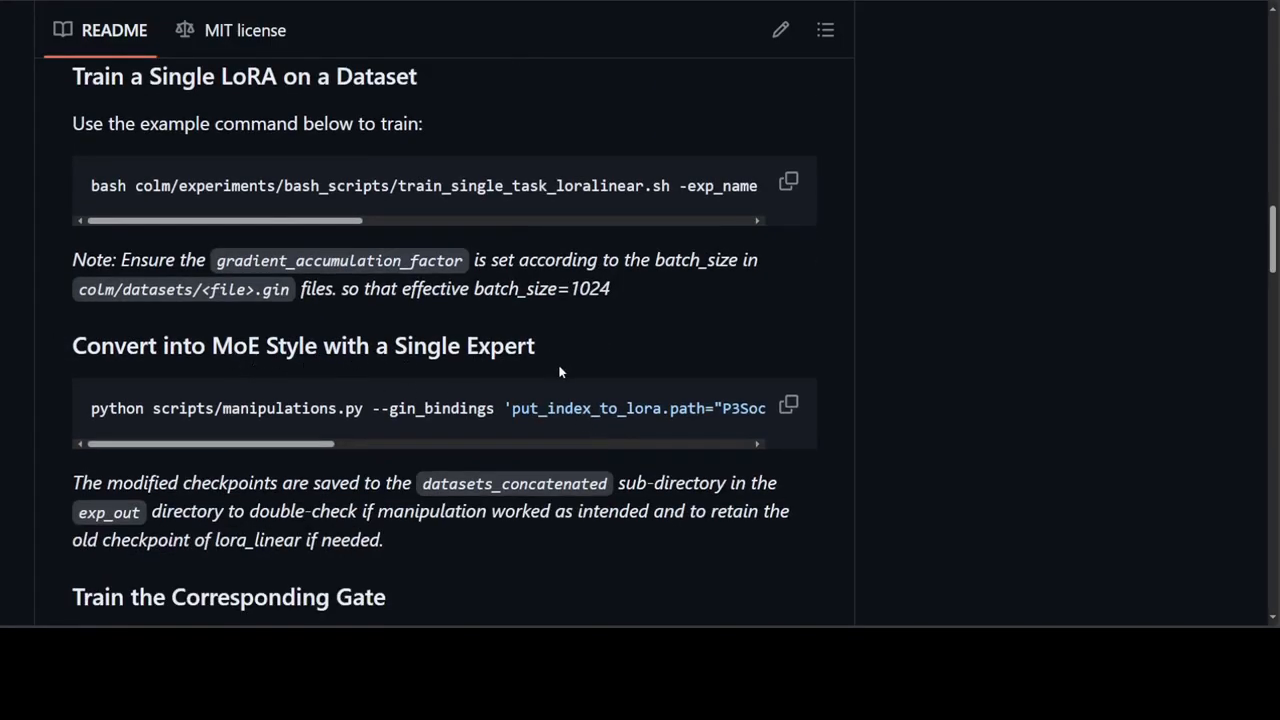
{"action": "scroll", "scroll_direction": "down", "scroll_amount": 3}
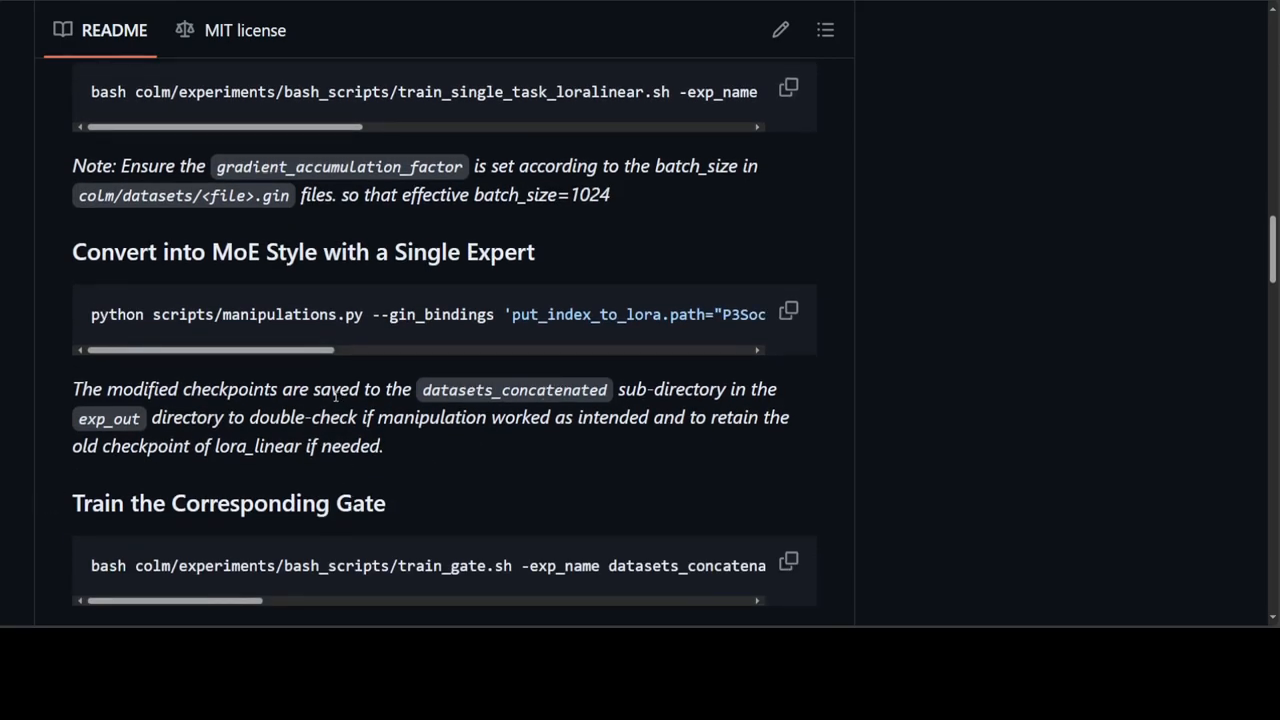
{"action": "mouse_move", "coordinate": [1015, 241]}
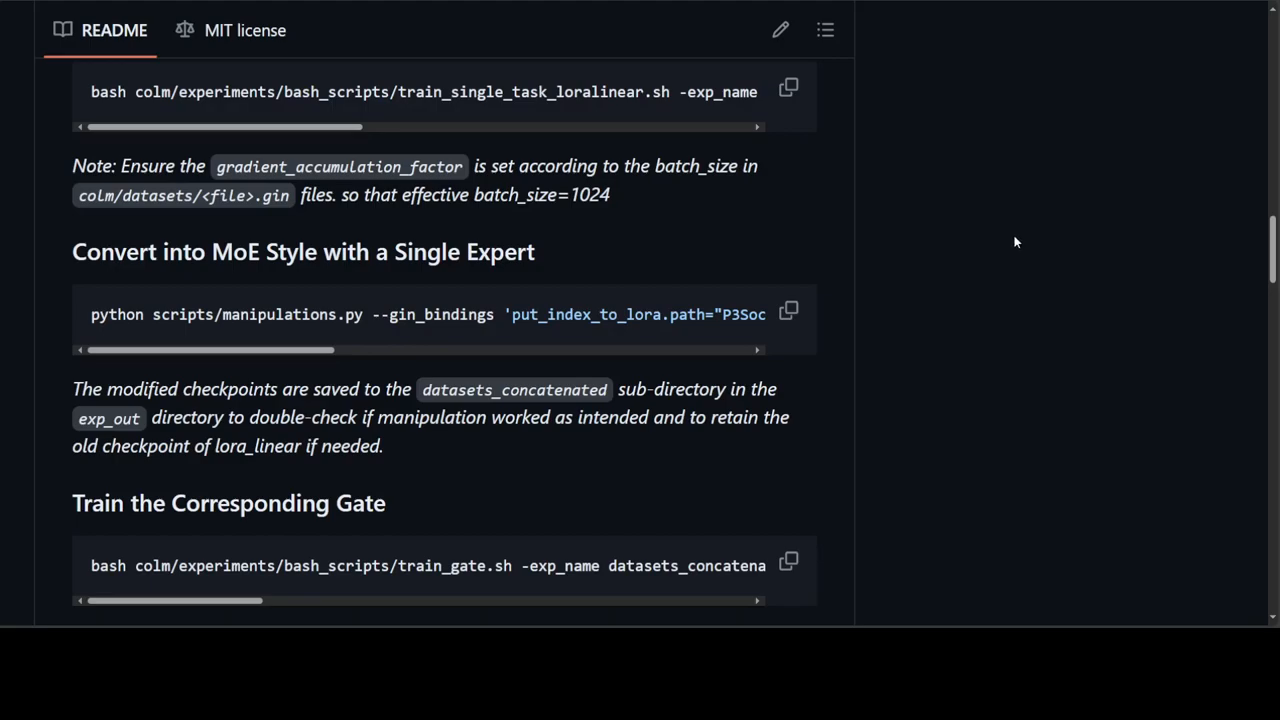
{"action": "mouse_move", "coordinate": [739, 17]}
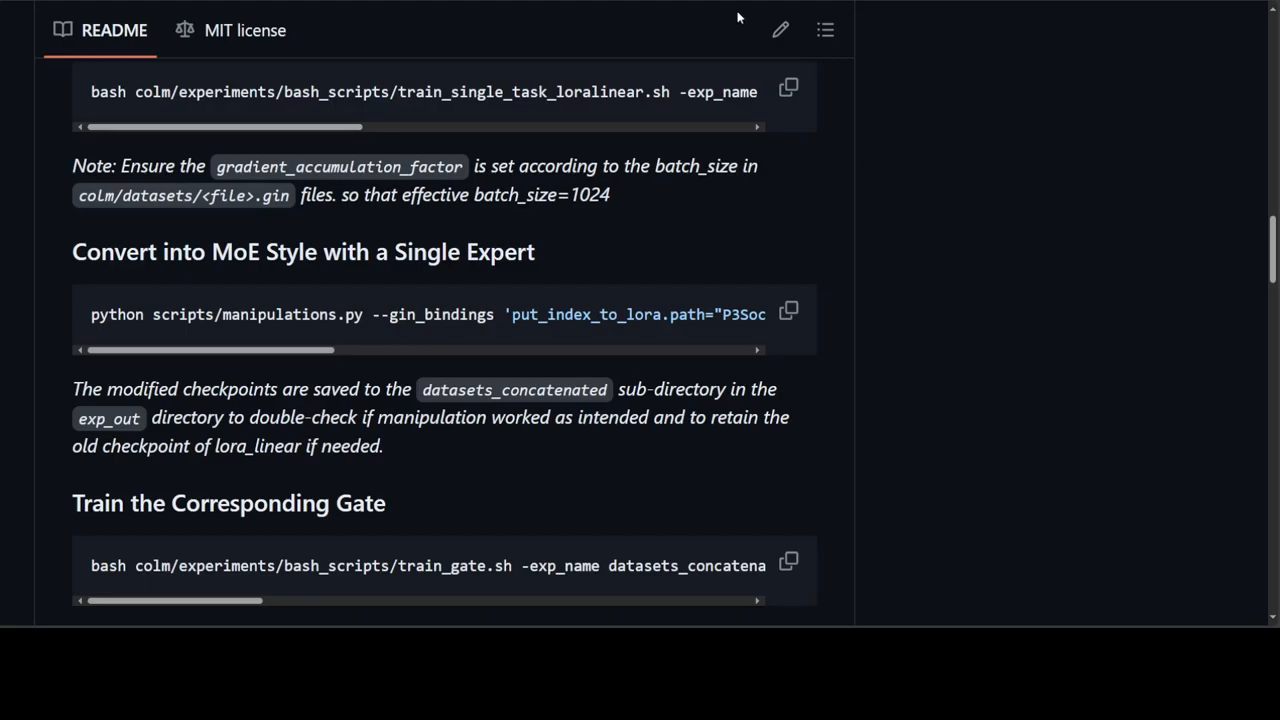